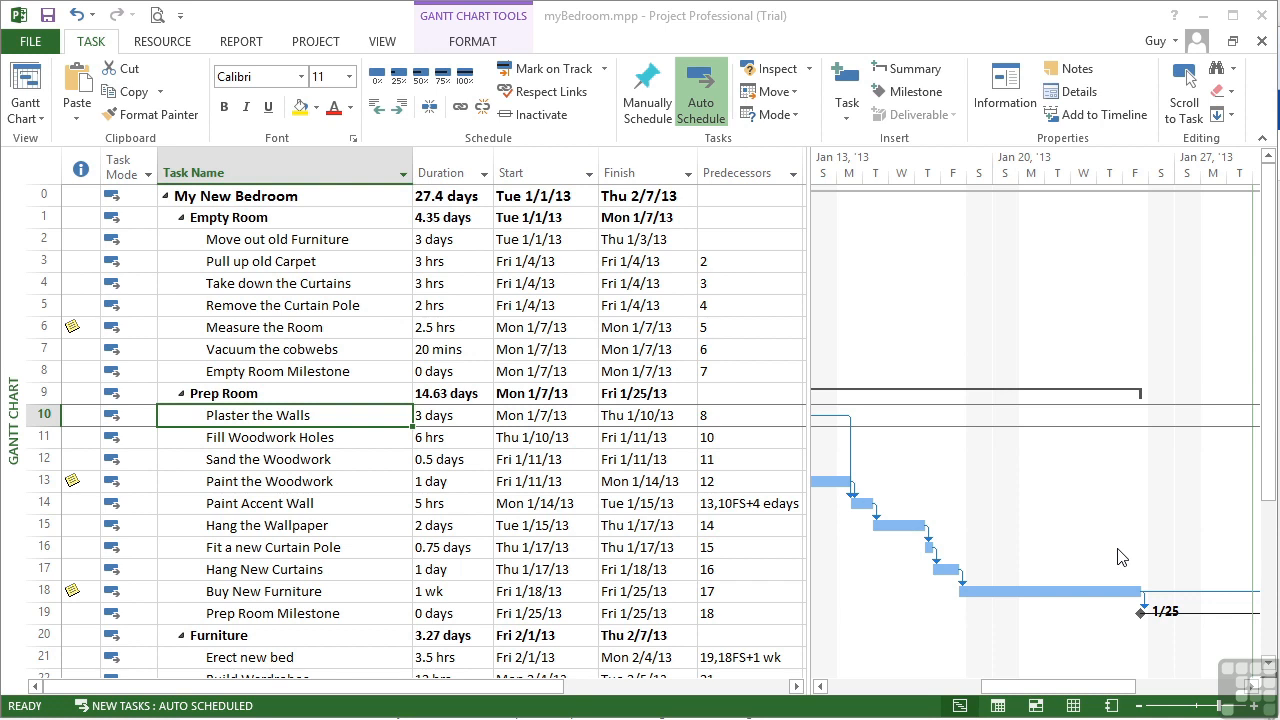
{"action": "mouse_move", "coordinate": [344, 432]}
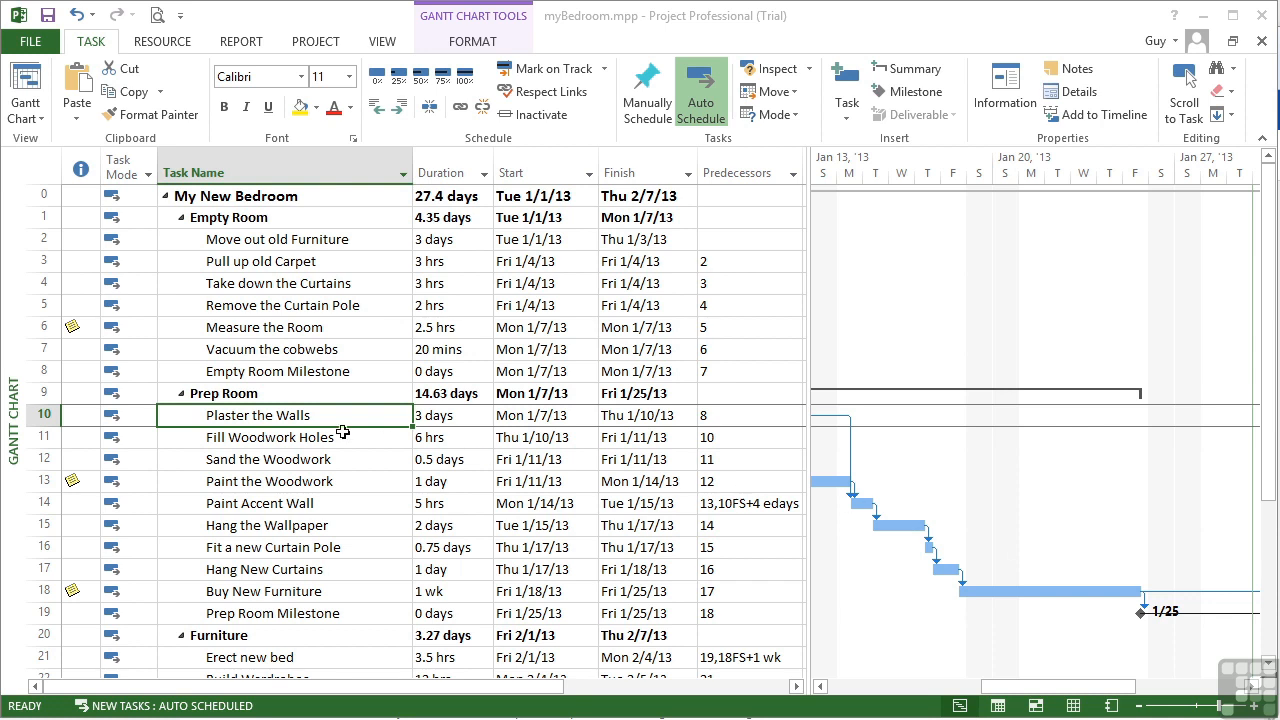
{"action": "mouse_move", "coordinate": [330, 414]}
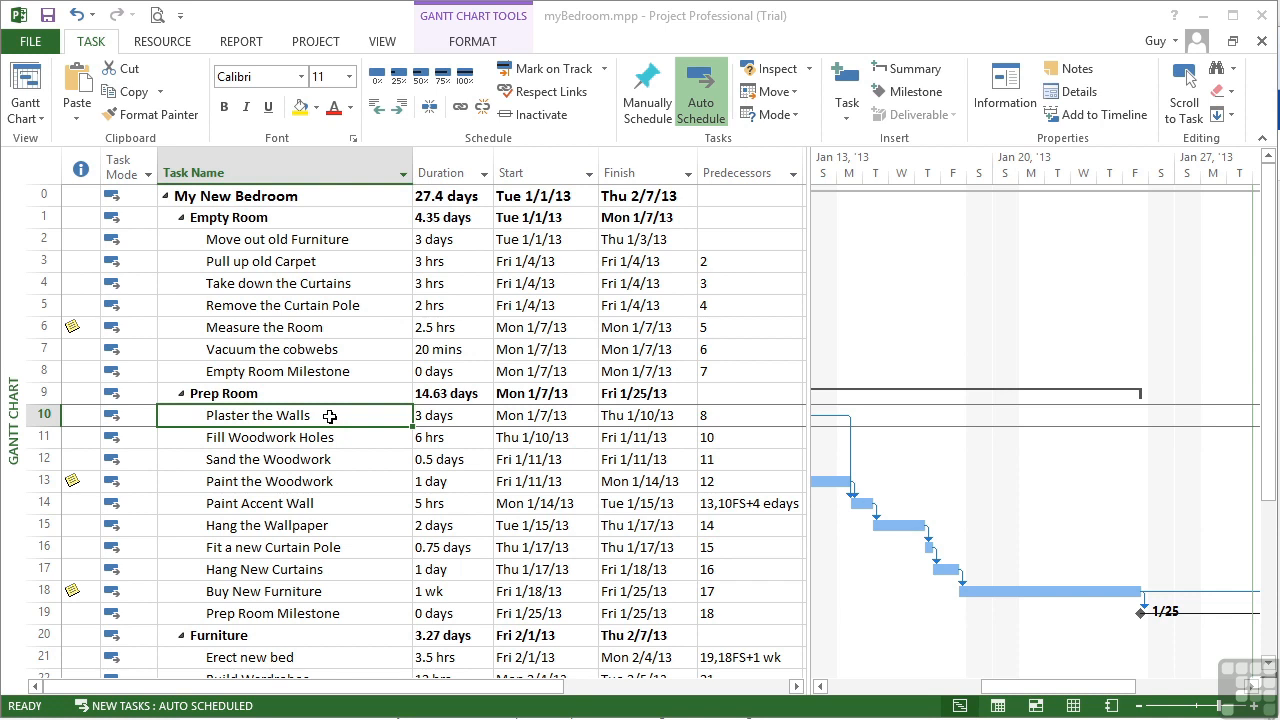
- Review the constraint type choices for Plaster the Walls, currently As Soon As Possible
{"action": "double_click", "coordinate": [256, 414]}
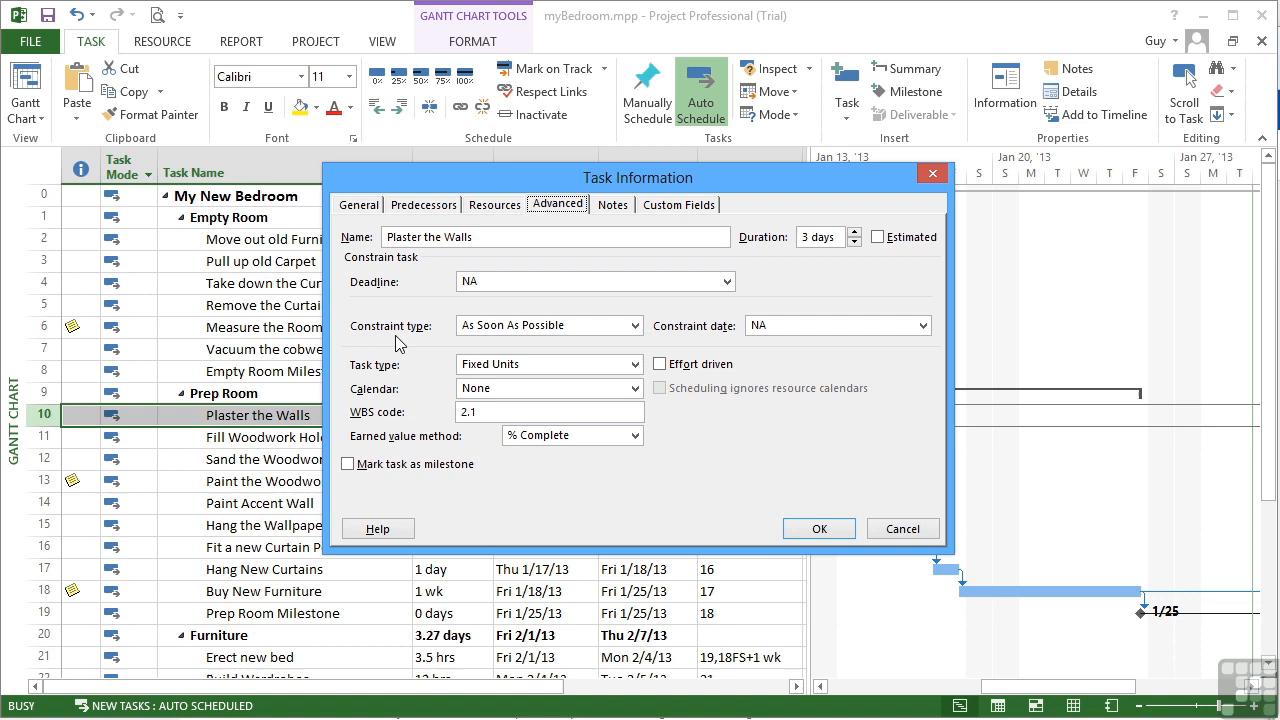
{"action": "mouse_move", "coordinate": [636, 324]}
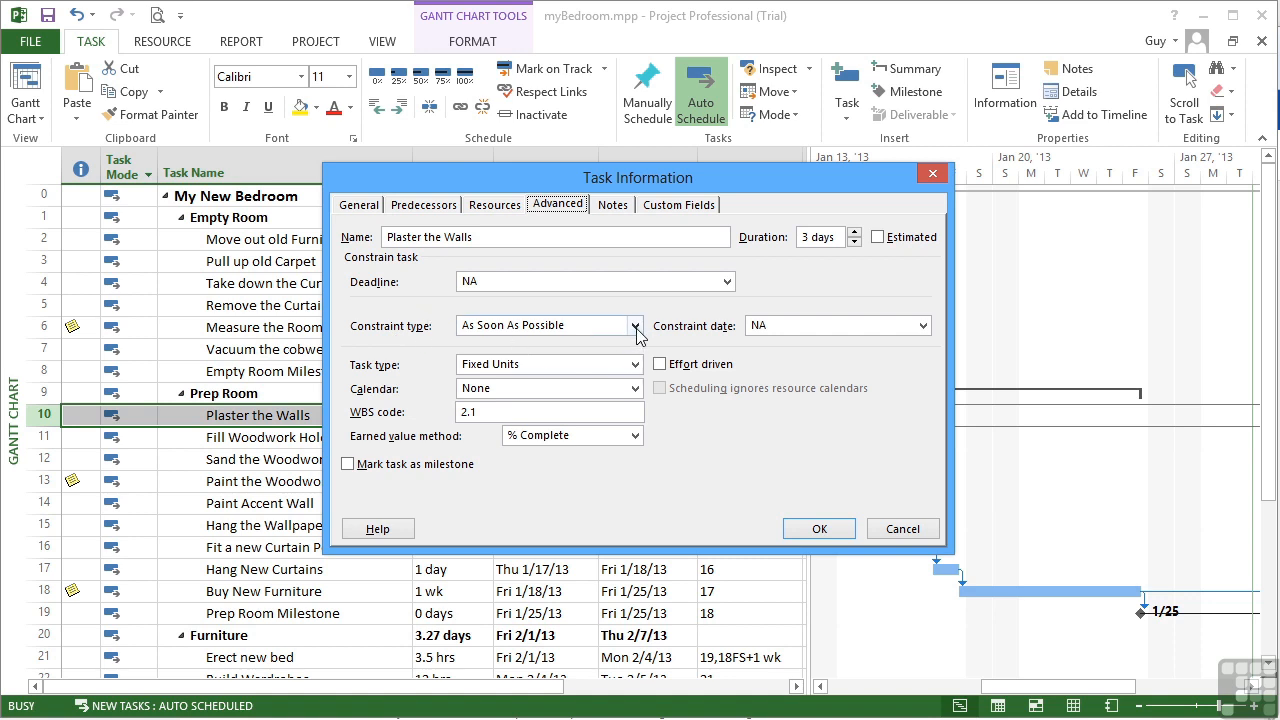
{"action": "left_click", "coordinate": [636, 324]}
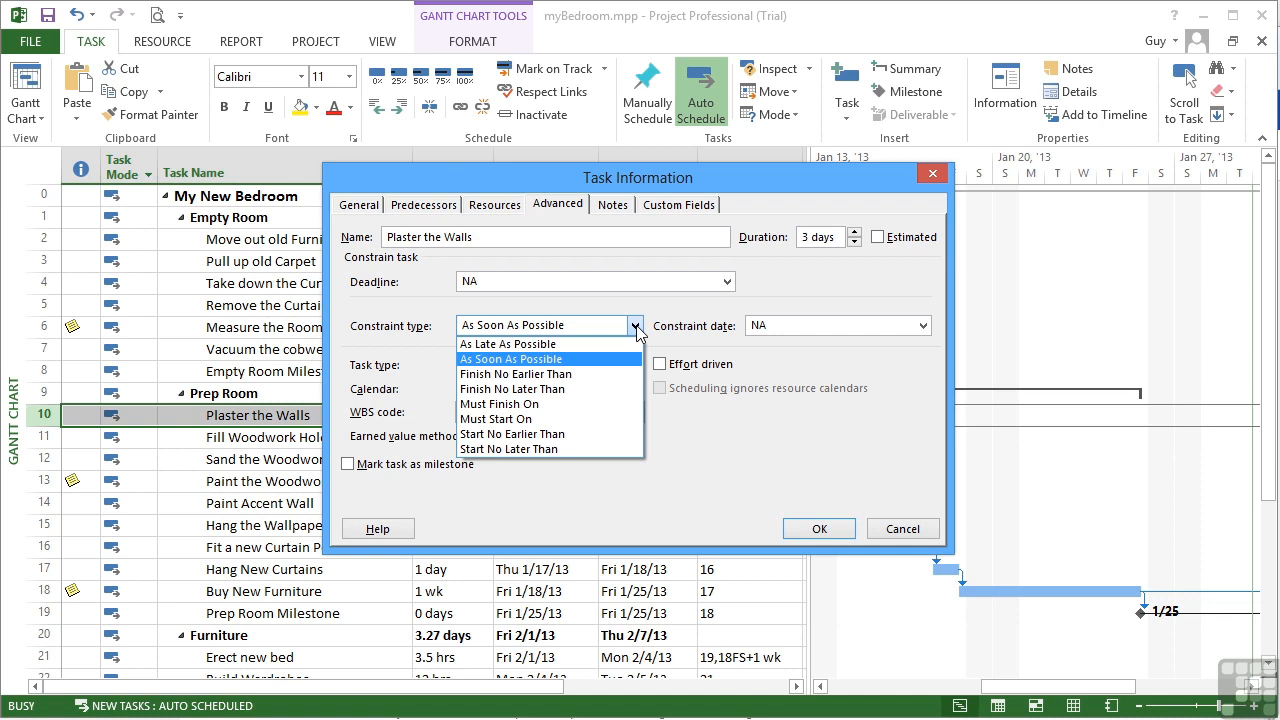
{"action": "mouse_move", "coordinate": [508, 368]}
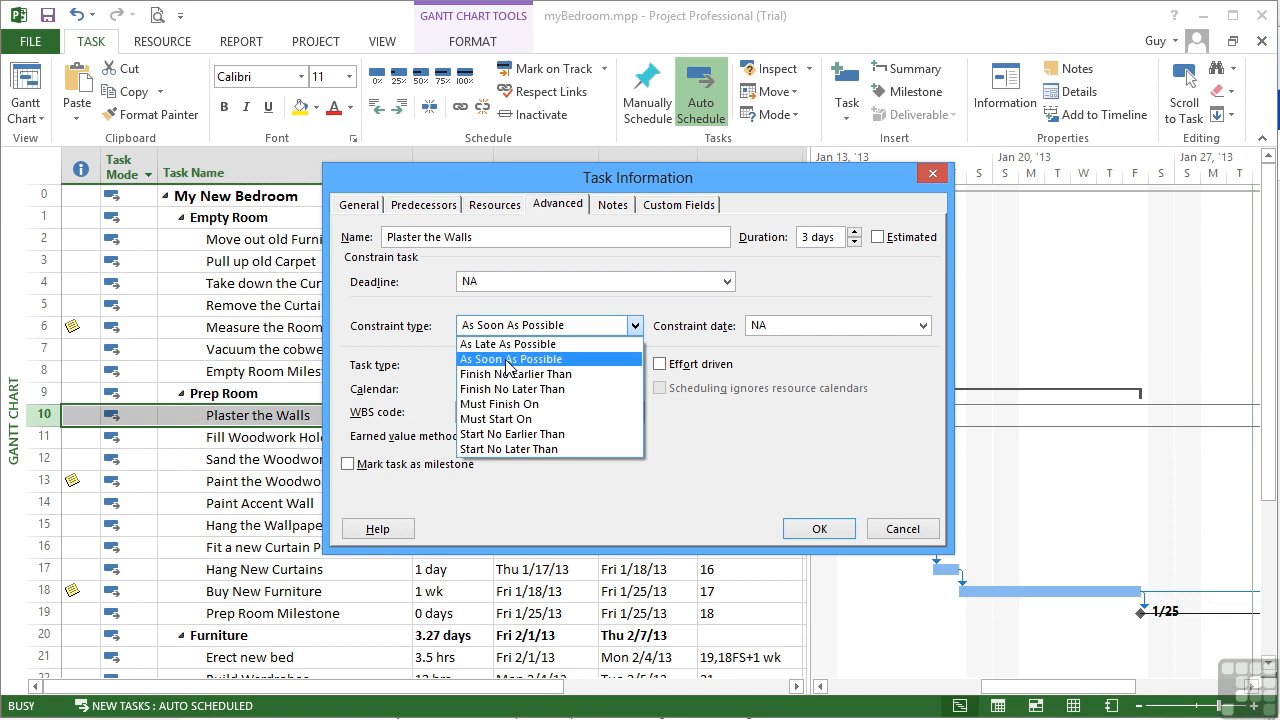
{"action": "mouse_move", "coordinate": [508, 344]}
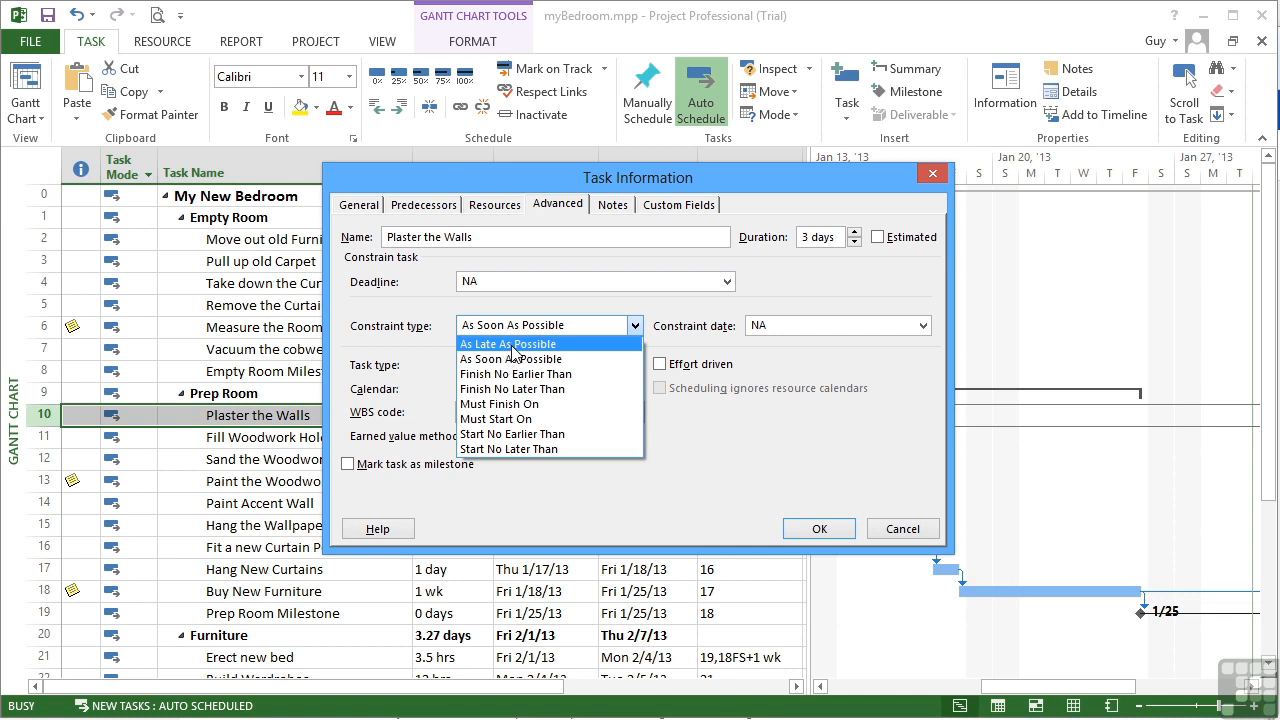
{"action": "mouse_move", "coordinate": [512, 358]}
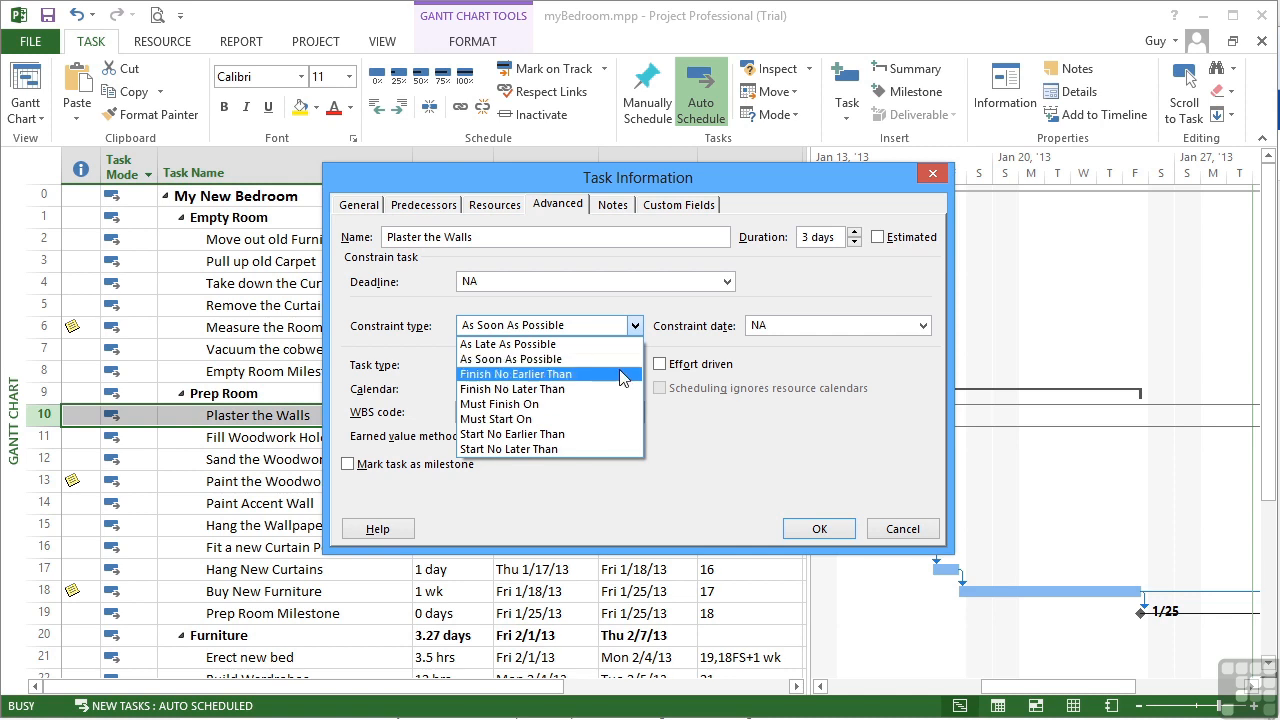
{"action": "mouse_move", "coordinate": [624, 380]}
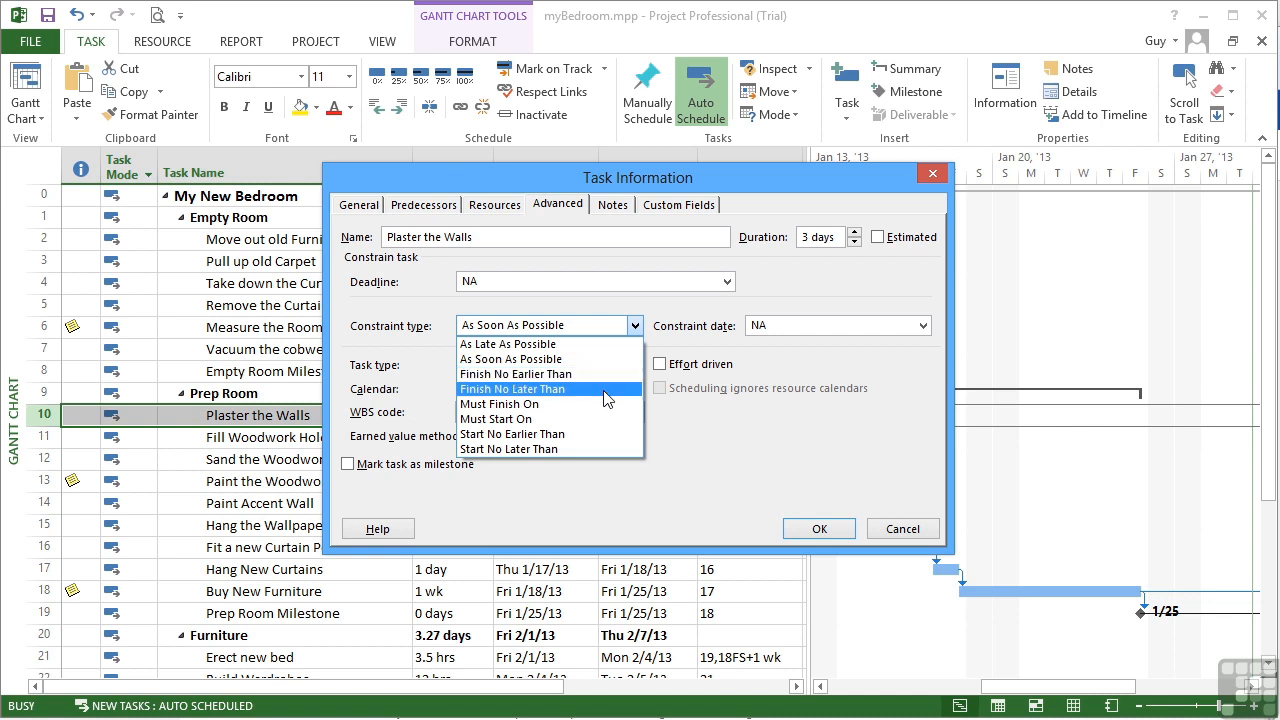
{"action": "mouse_move", "coordinate": [796, 344]}
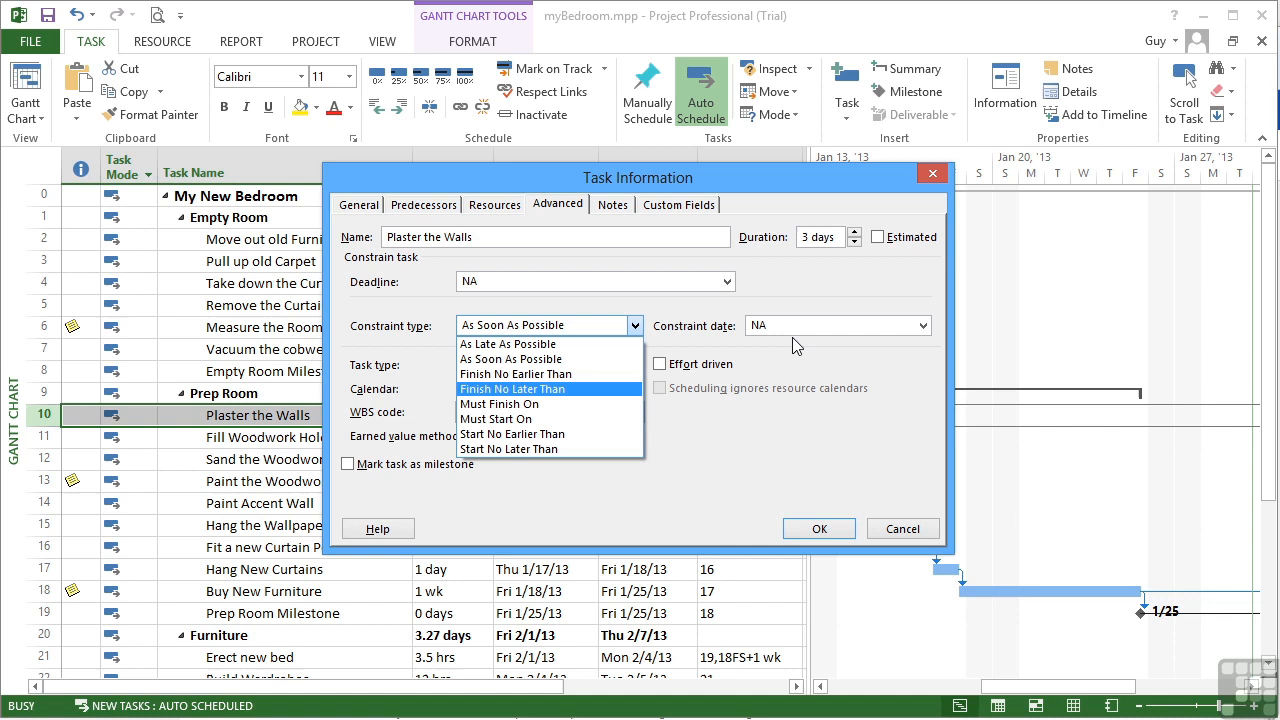
{"action": "mouse_move", "coordinate": [790, 330]}
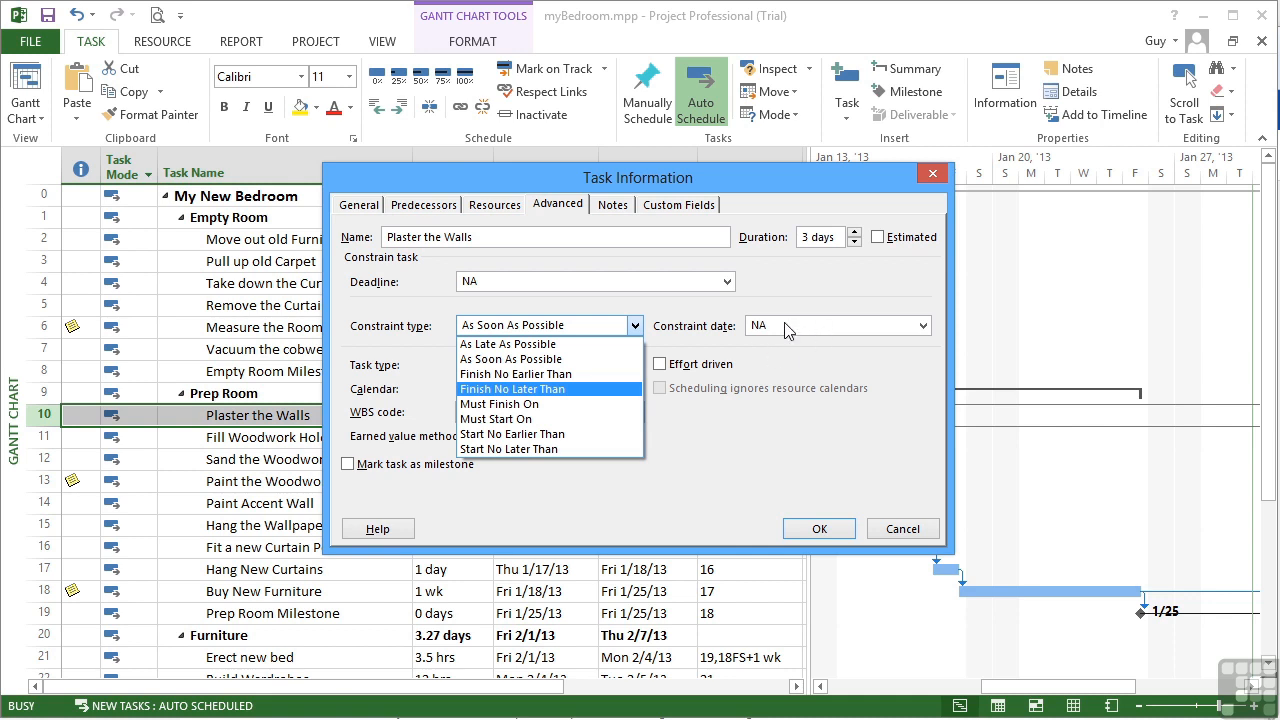
{"action": "mouse_move", "coordinate": [584, 390]}
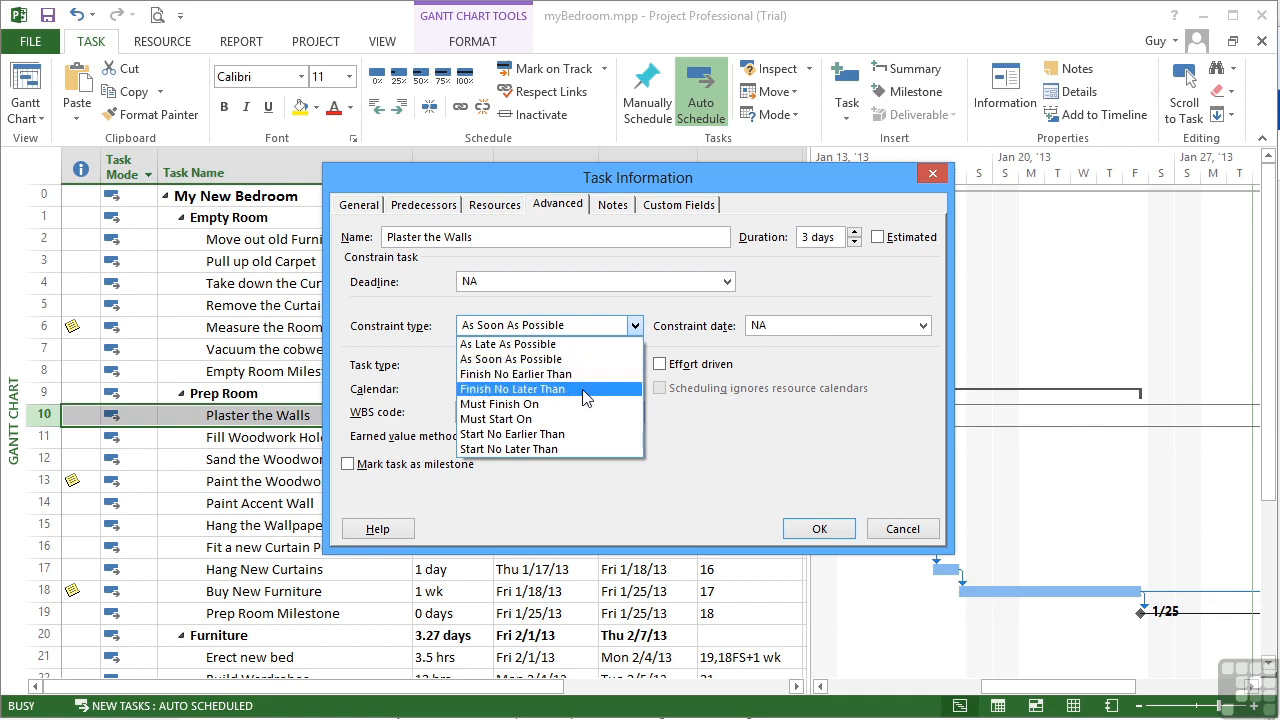
{"action": "mouse_move", "coordinate": [548, 404]}
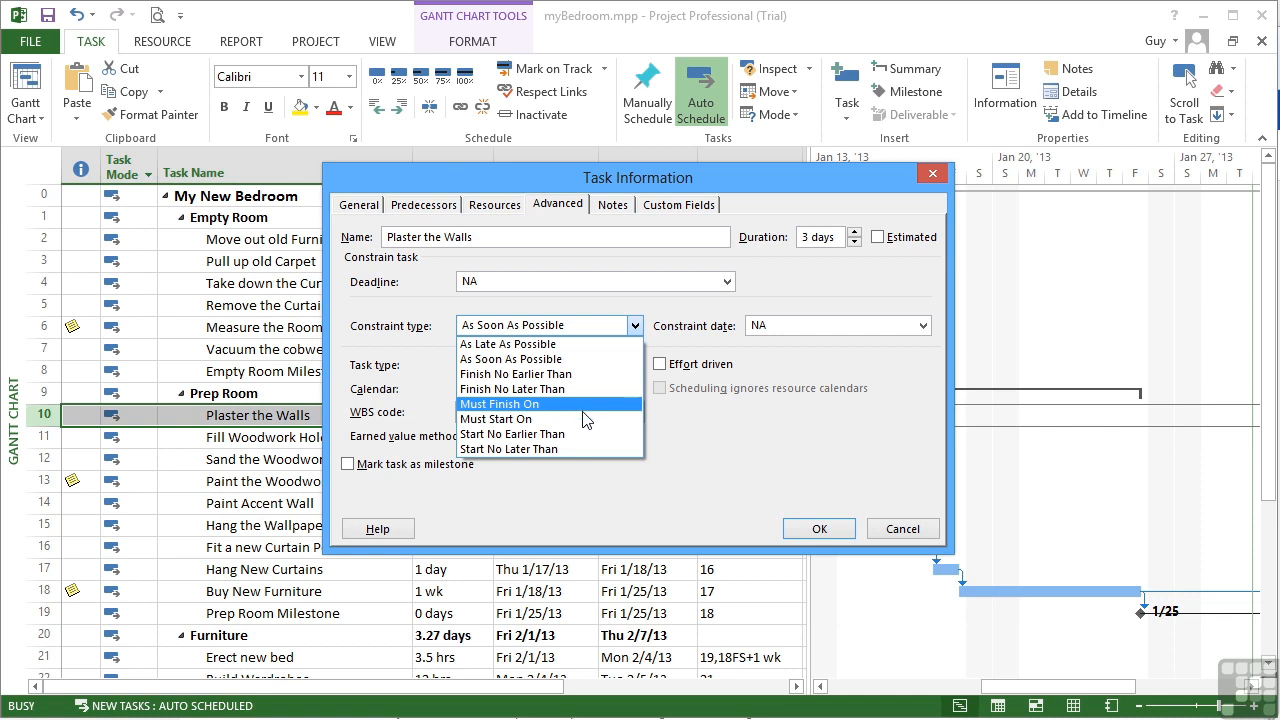
{"action": "mouse_move", "coordinate": [512, 432]}
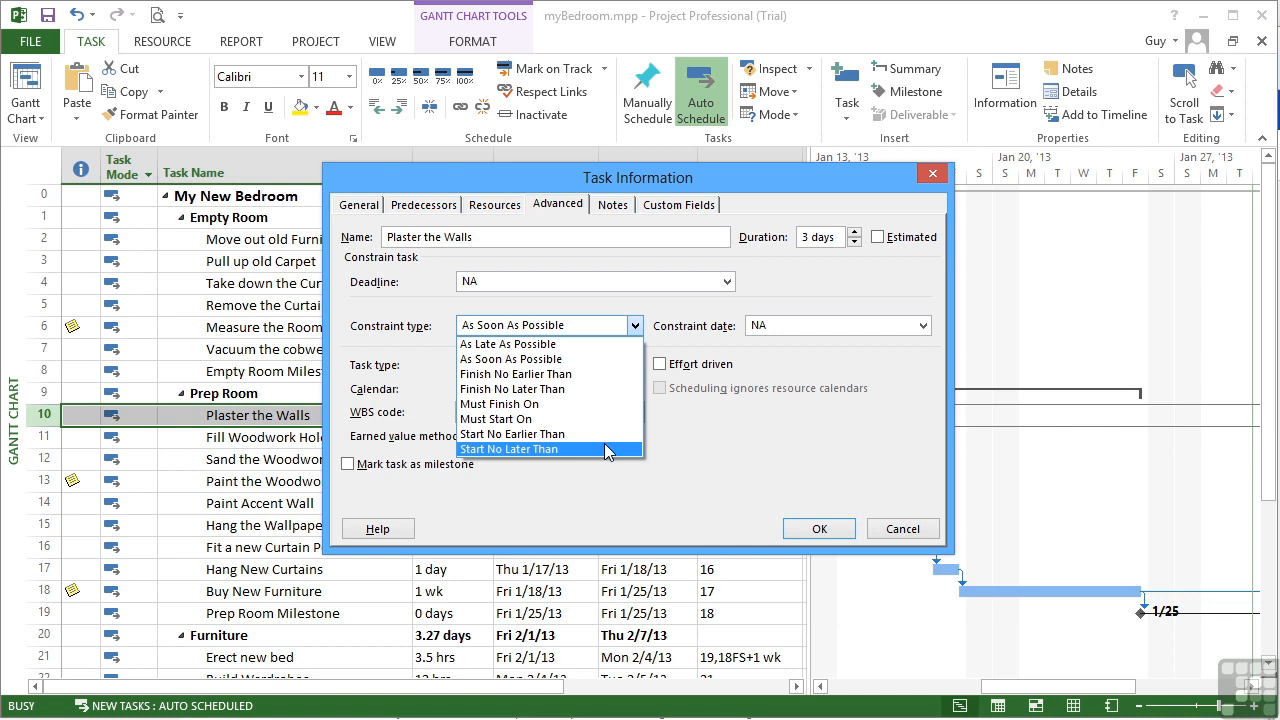
{"action": "mouse_move", "coordinate": [540, 404]}
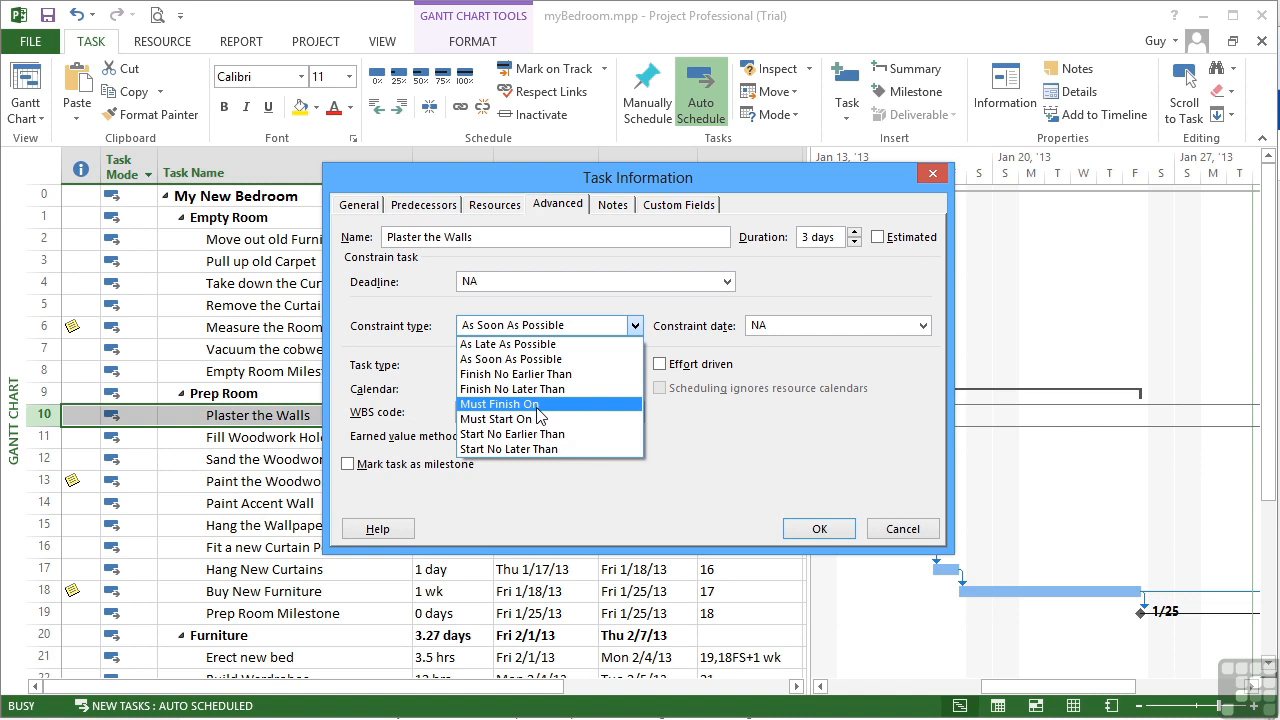
- Give Plaster the Walls a Must Finish On constraint dated Thu 1/10/13
{"action": "left_click", "coordinate": [504, 404]}
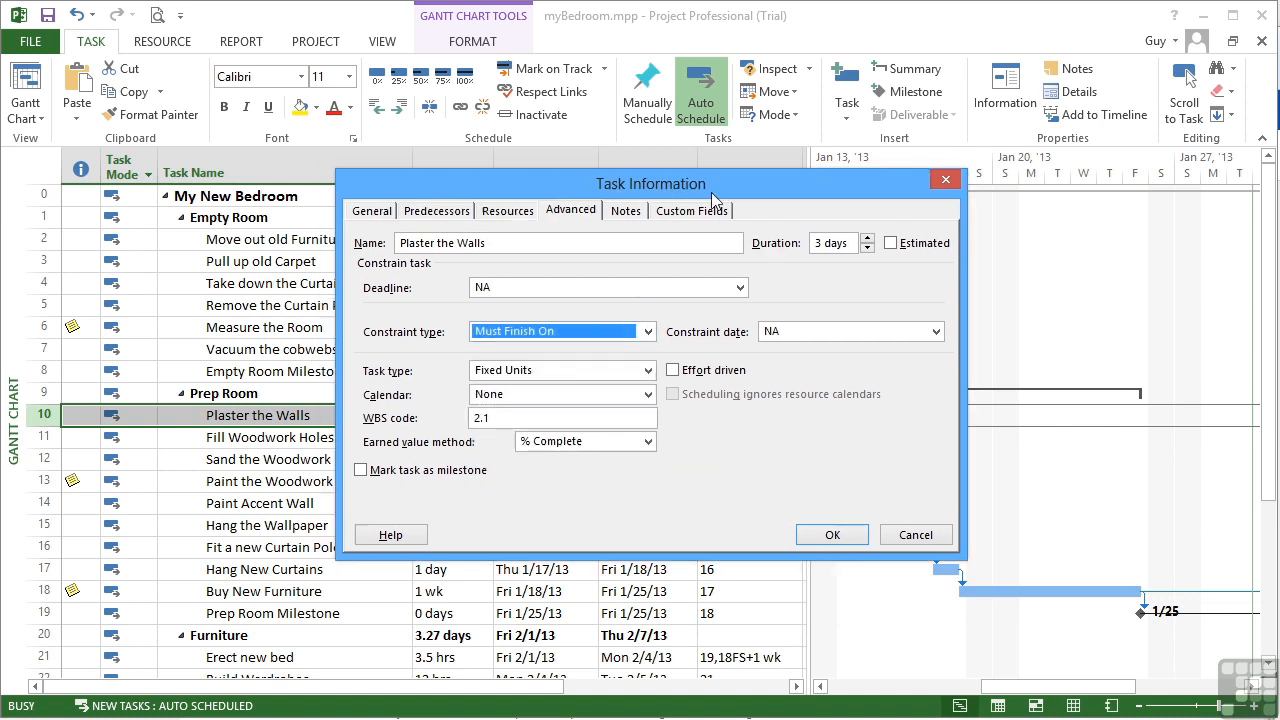
{"action": "left_click_drag", "start_coordinate": [650, 184], "coordinate": [984, 214]}
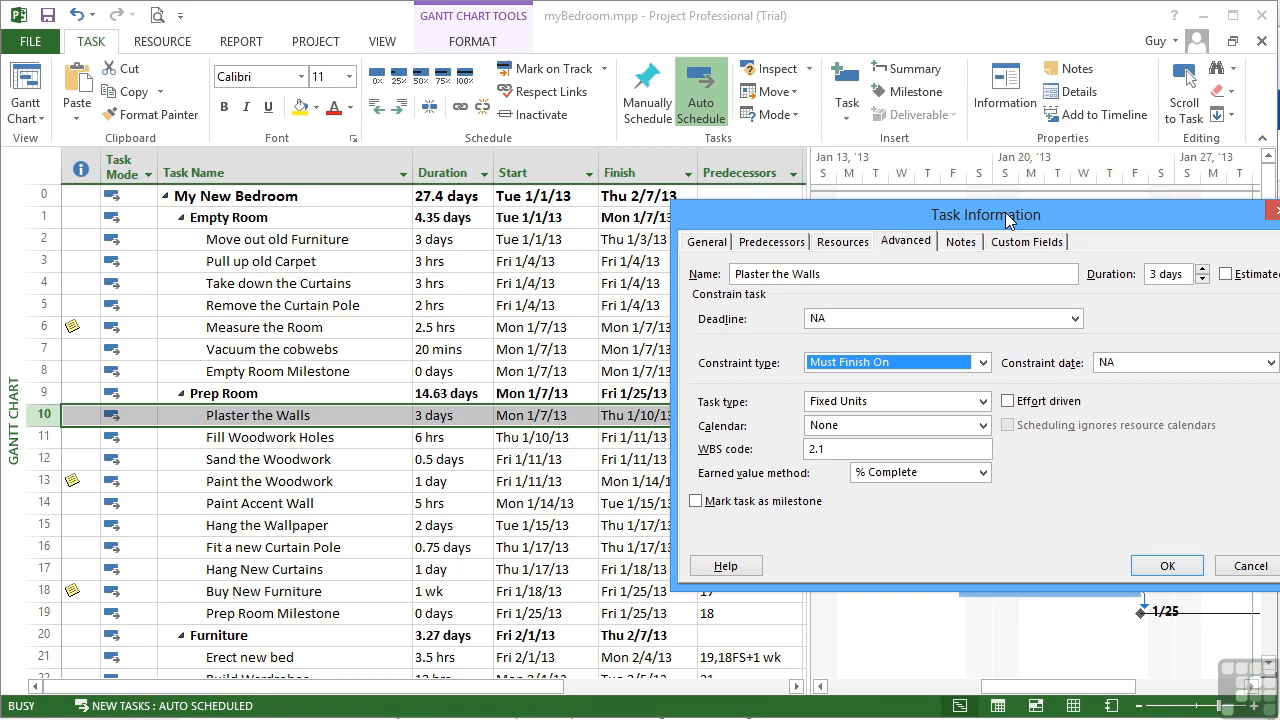
{"action": "left_click_drag", "start_coordinate": [986, 214], "coordinate": [670, 182]}
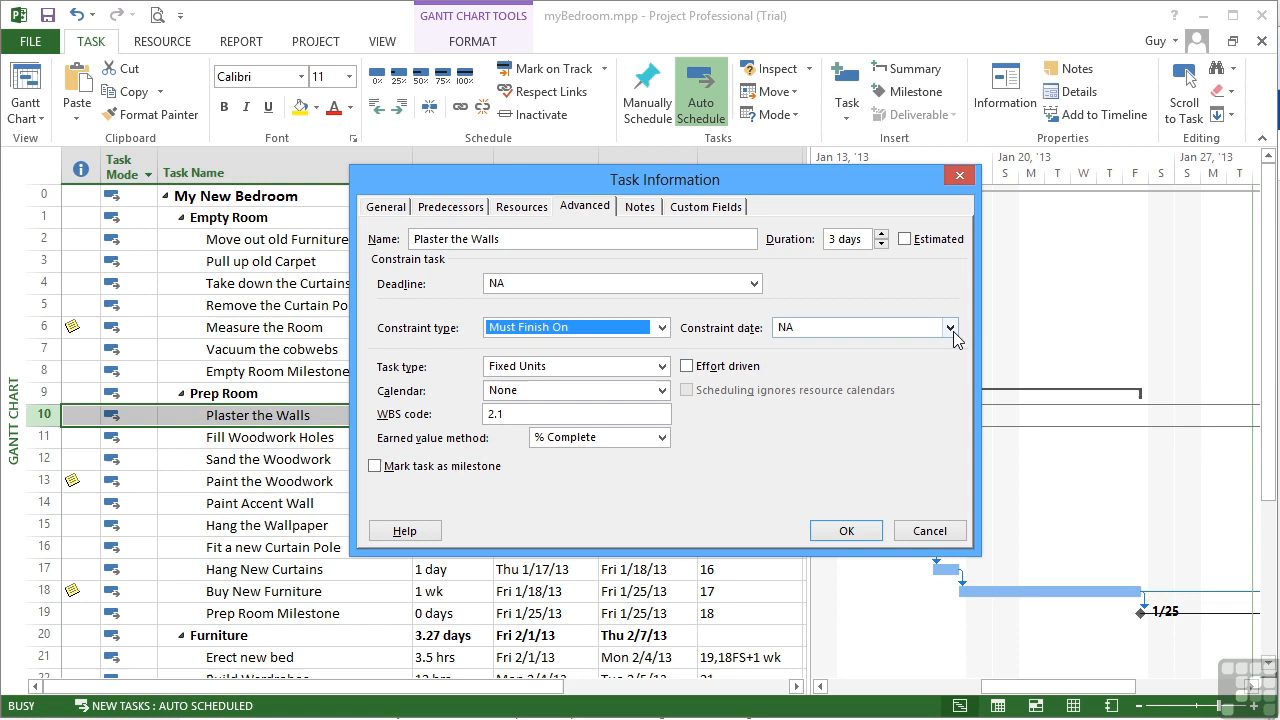
{"action": "left_click", "coordinate": [952, 328]}
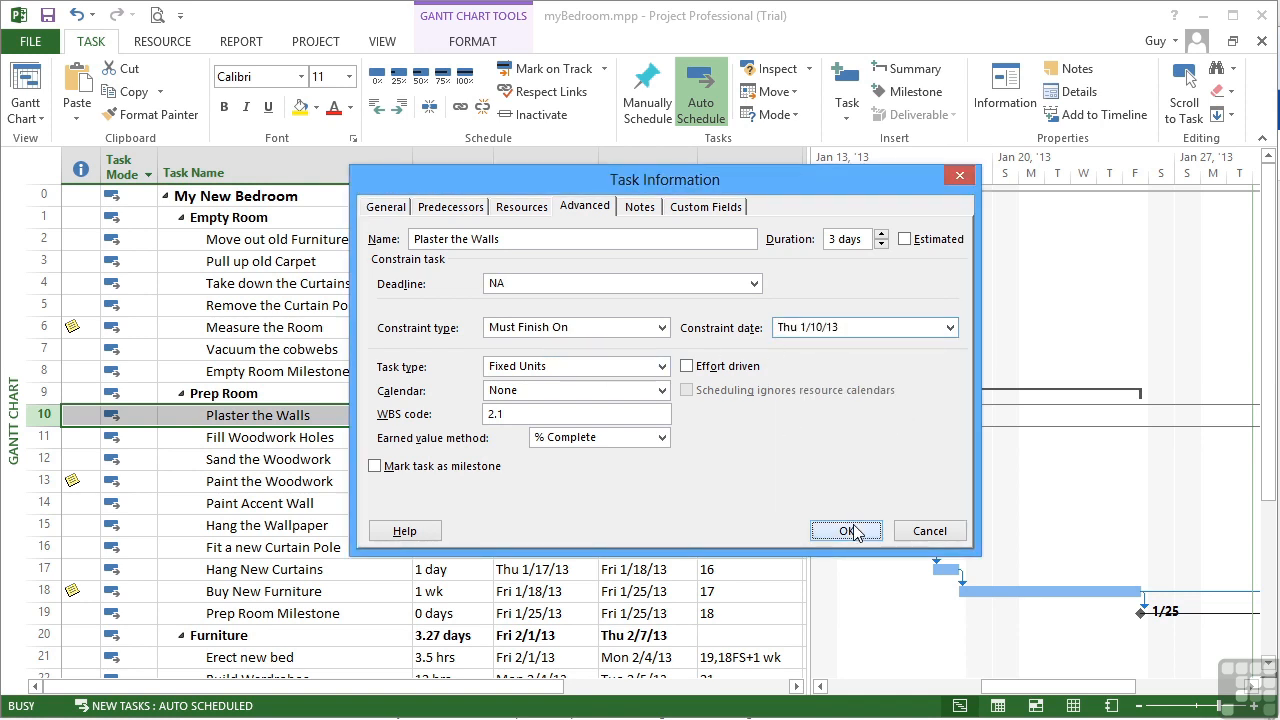
{"action": "left_click", "coordinate": [844, 530]}
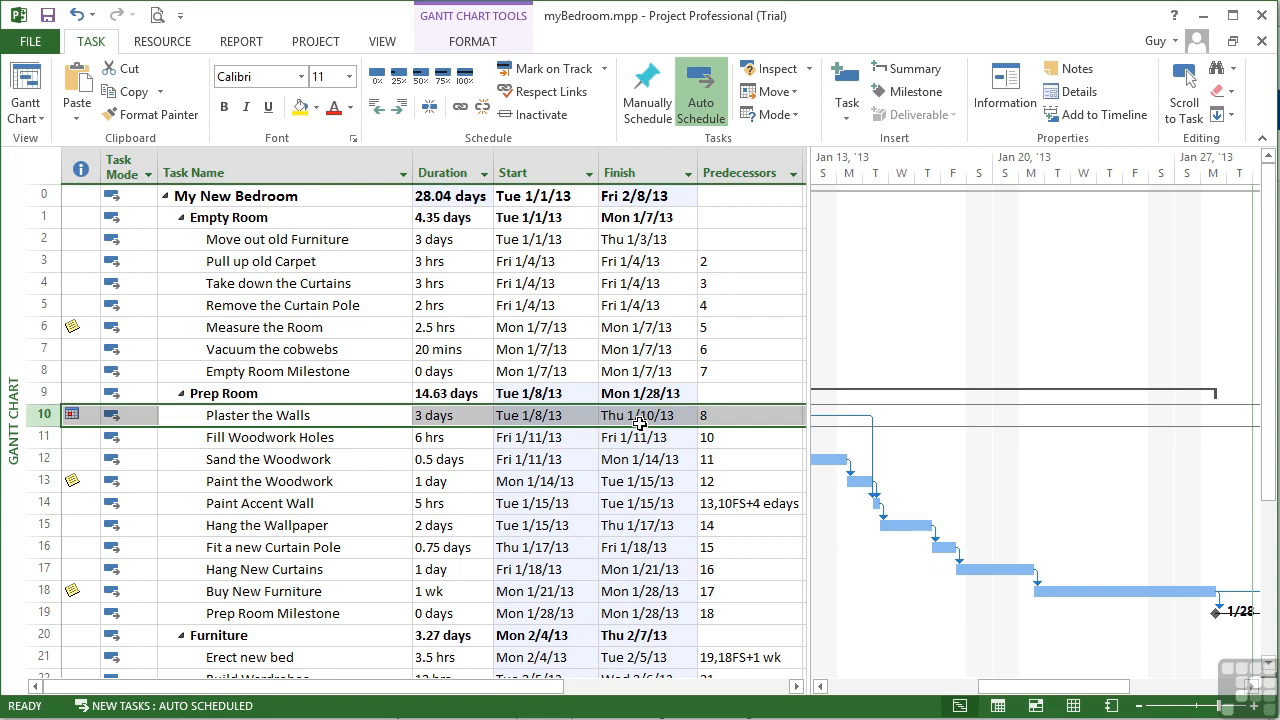
{"action": "mouse_move", "coordinate": [158, 414]}
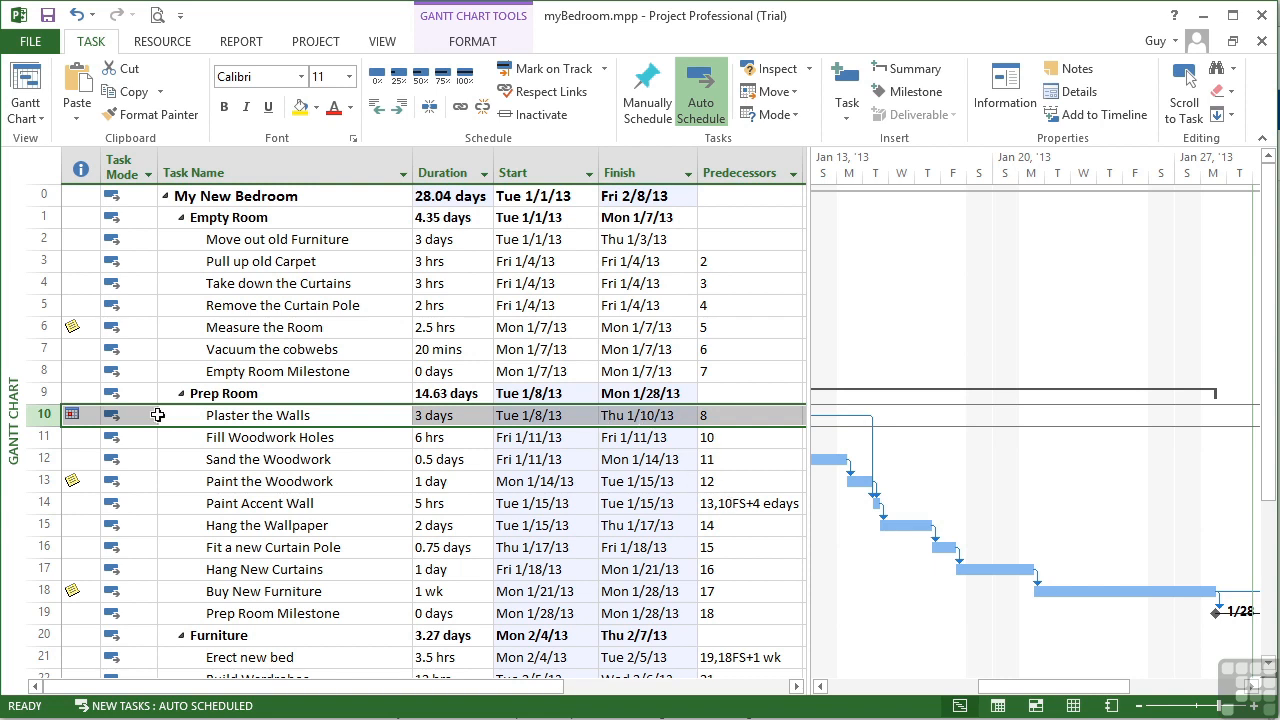
{"action": "mouse_move", "coordinate": [72, 414]}
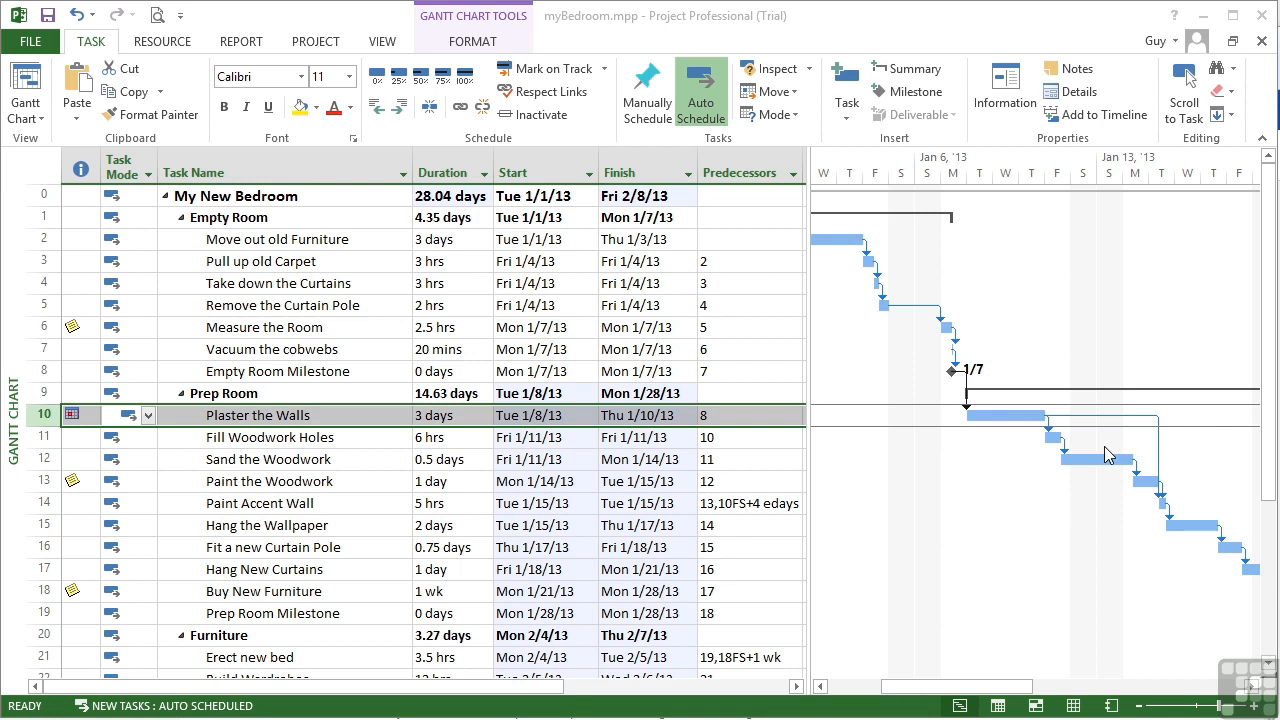
{"action": "mouse_move", "coordinate": [642, 452]}
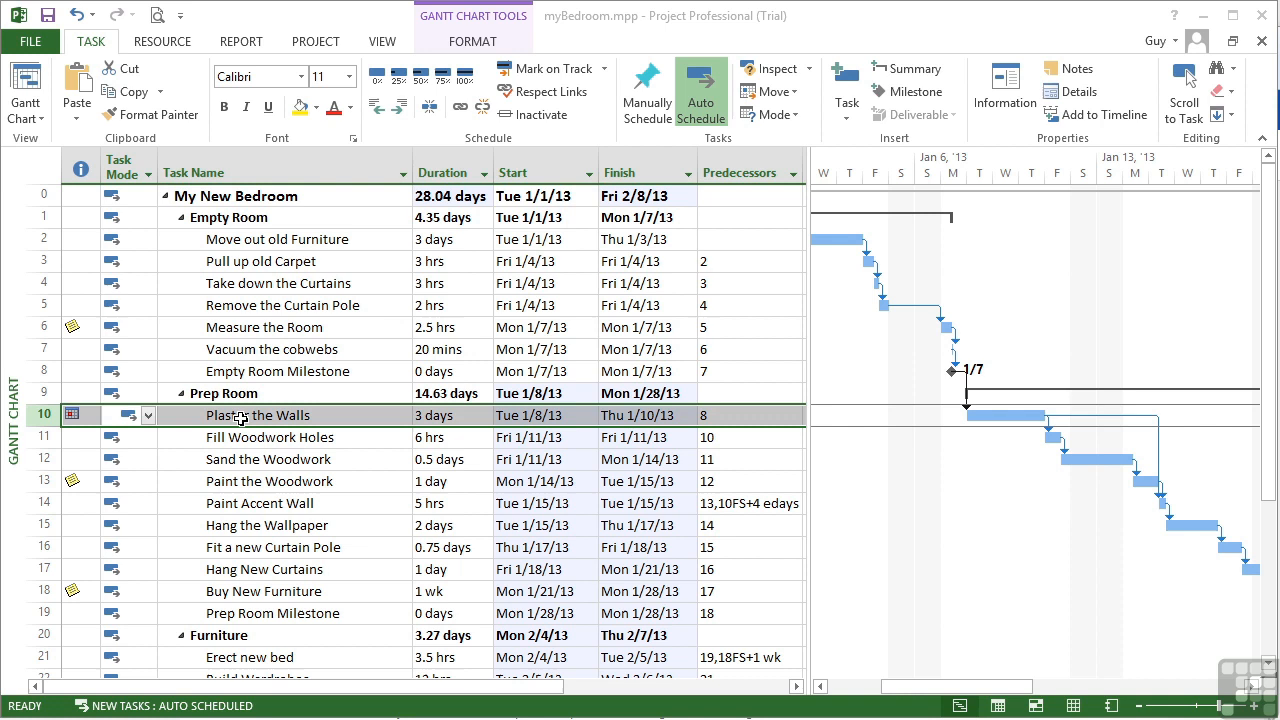
- Change Plaster the Walls to a Finish No Later Than constraint on Thu 1/10/13
{"action": "double_click", "coordinate": [256, 414]}
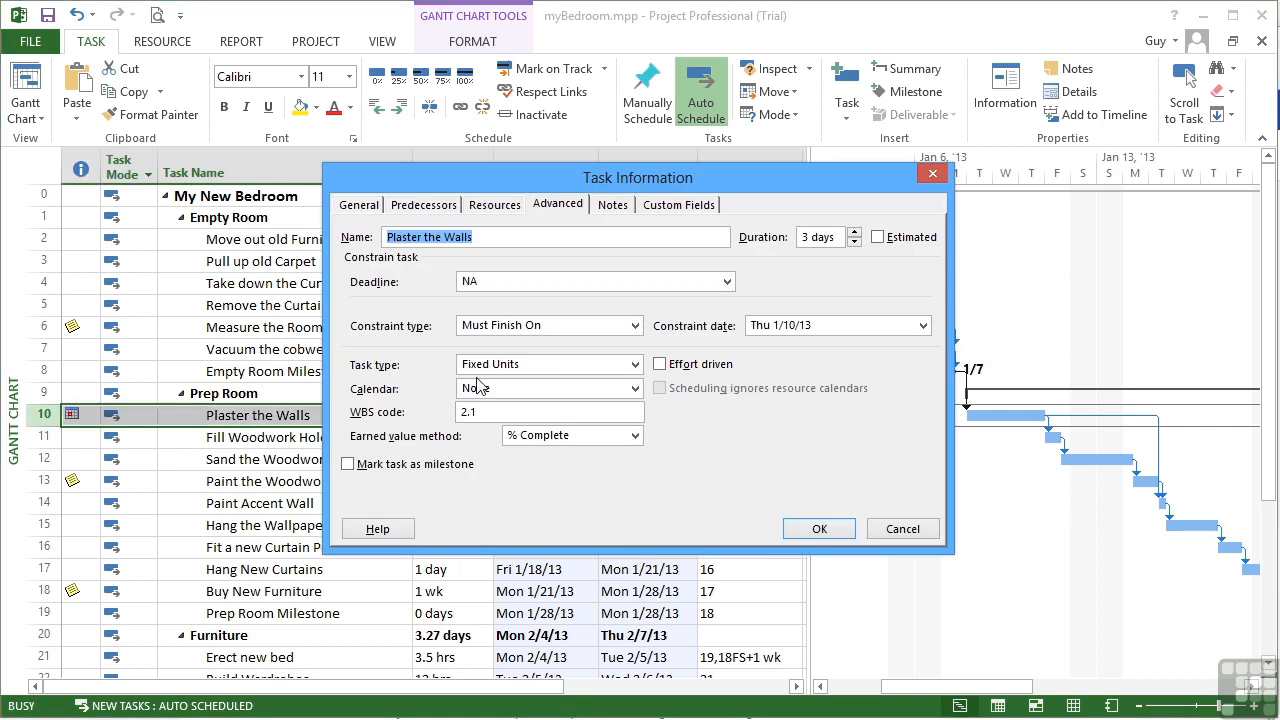
{"action": "left_click", "coordinate": [634, 324]}
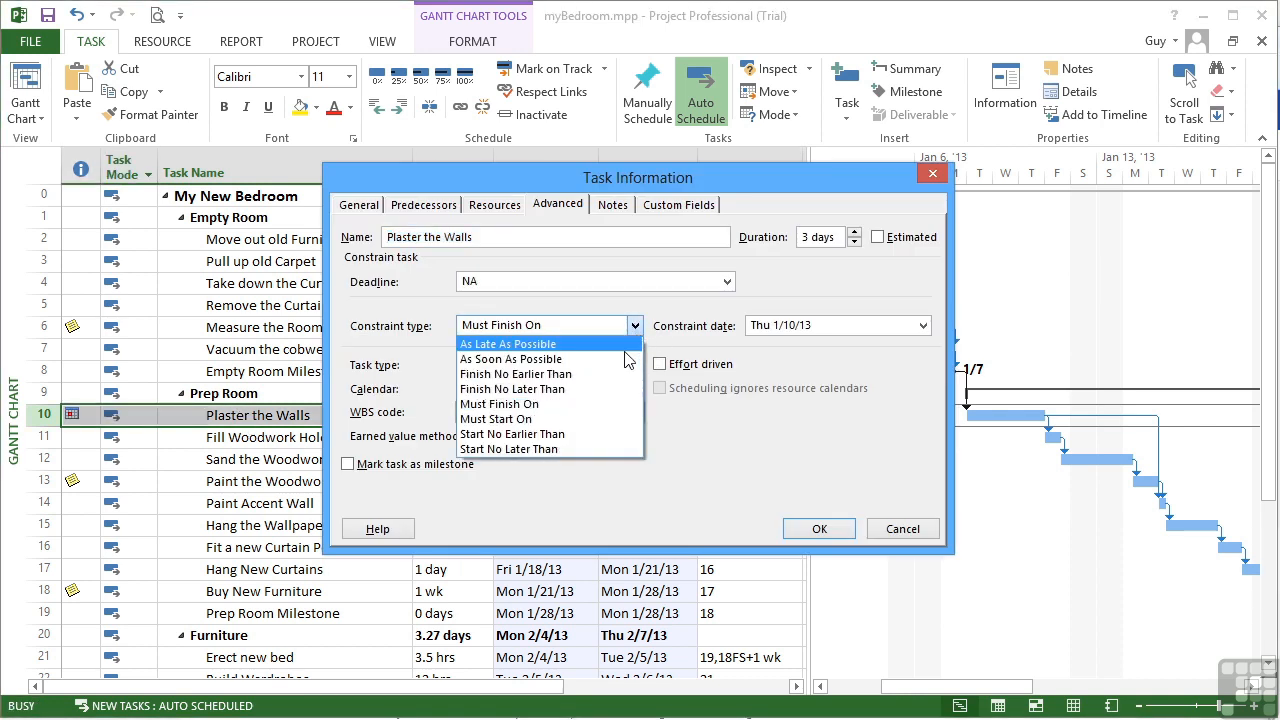
{"action": "left_click", "coordinate": [512, 388]}
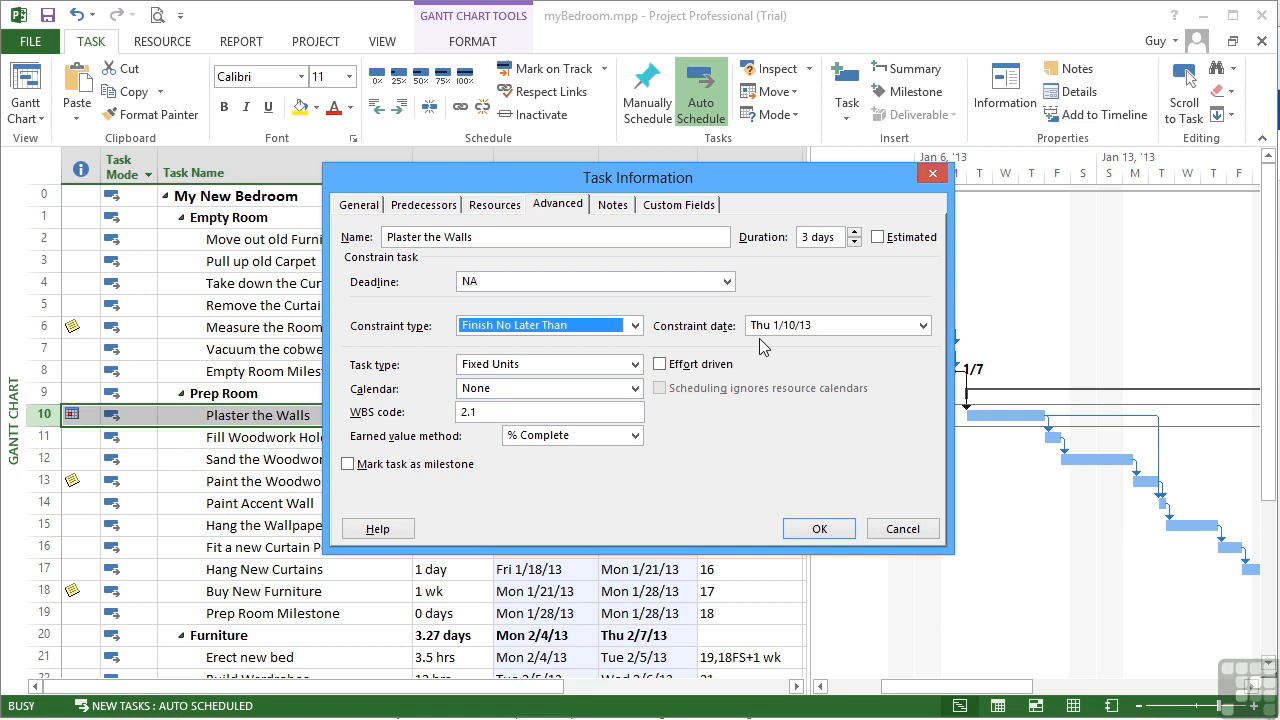
{"action": "mouse_move", "coordinate": [792, 568]}
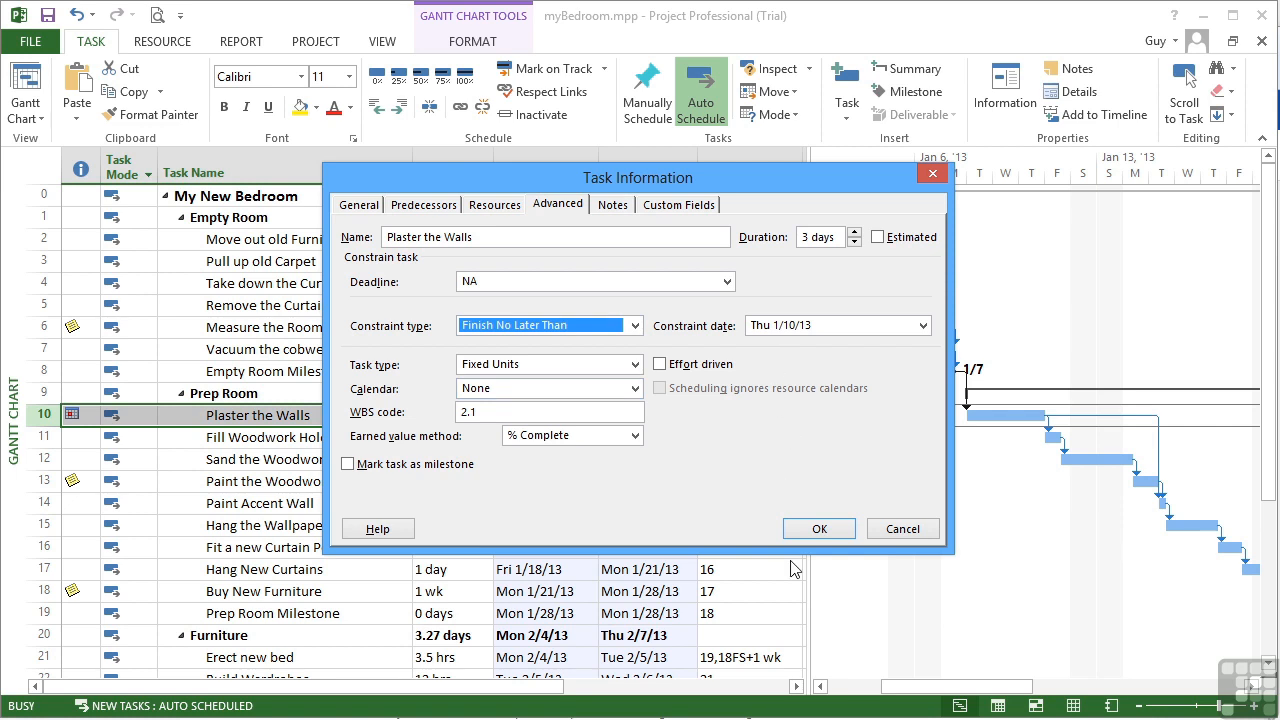
{"action": "left_click", "coordinate": [818, 528]}
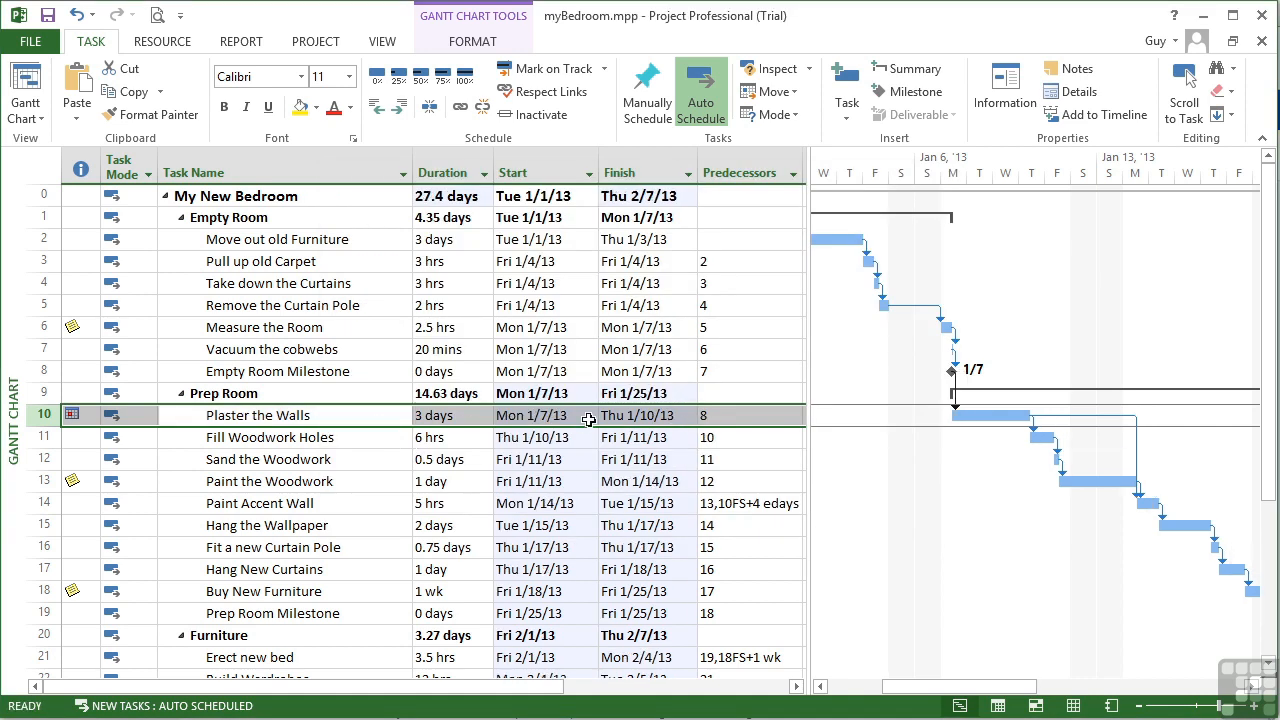
{"action": "mouse_move", "coordinate": [664, 418]}
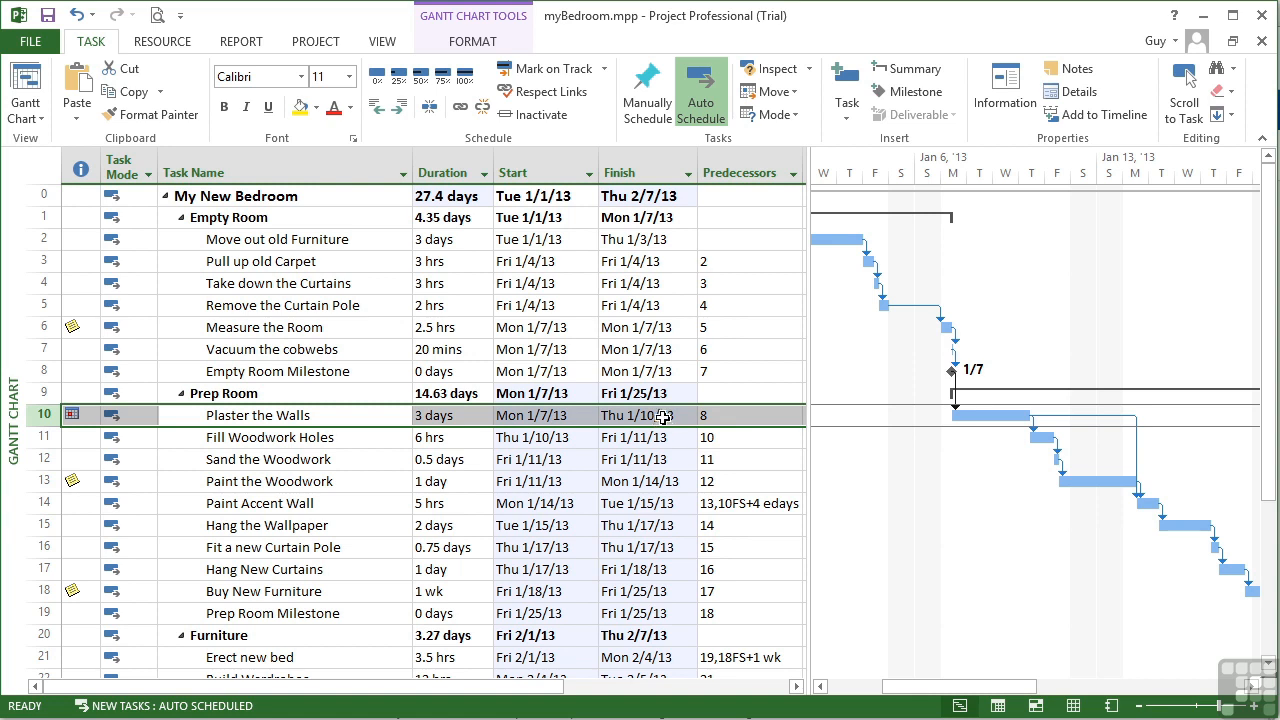
{"action": "mouse_move", "coordinate": [72, 414]}
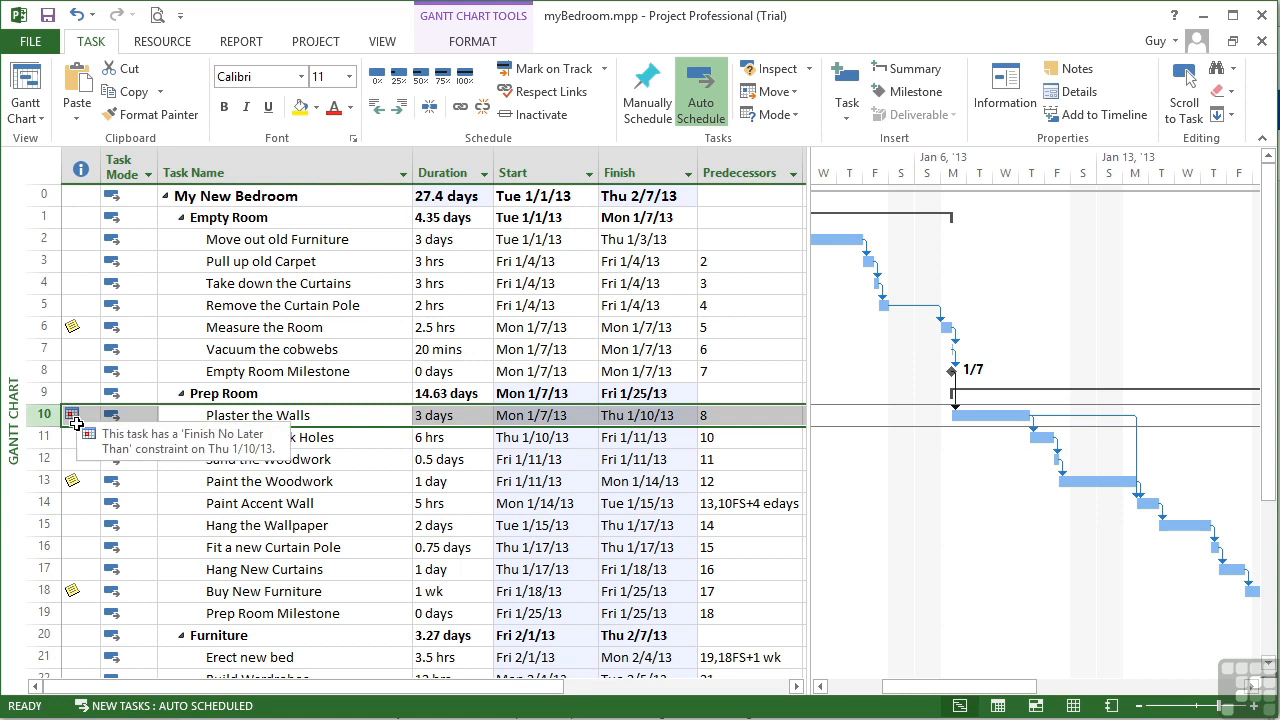
{"action": "mouse_move", "coordinate": [88, 432]}
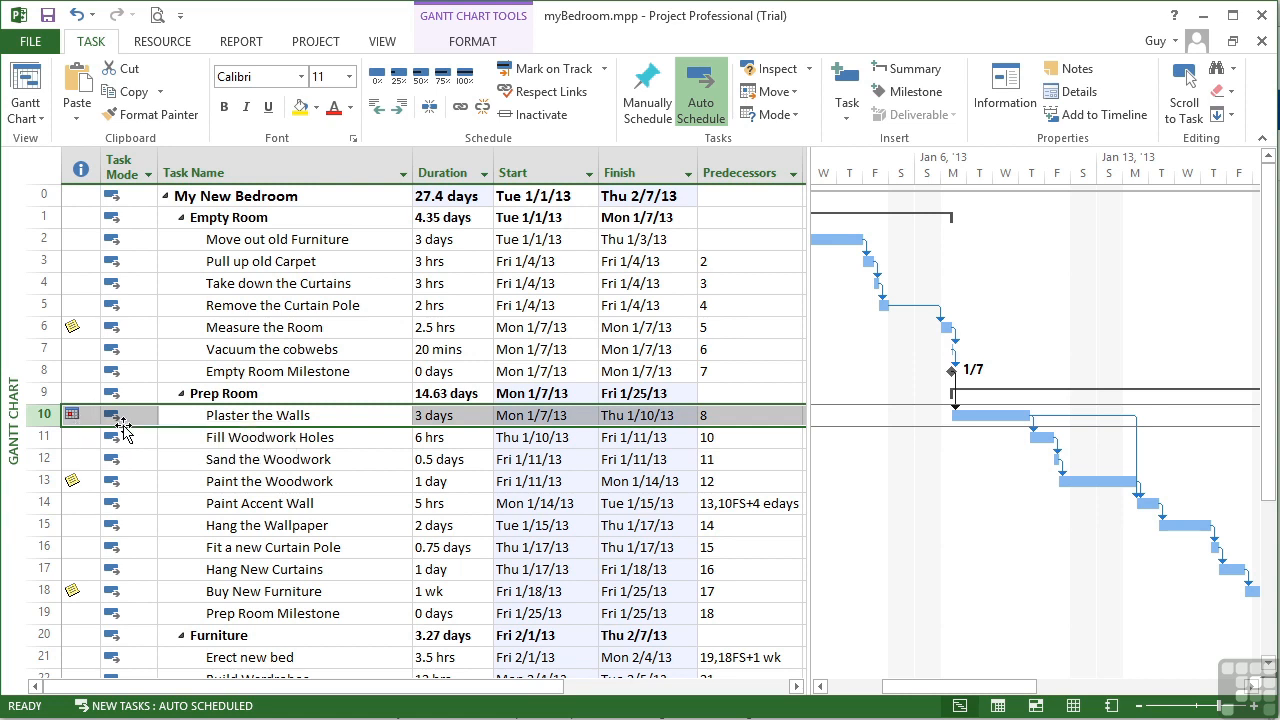
{"action": "mouse_move", "coordinate": [72, 414]}
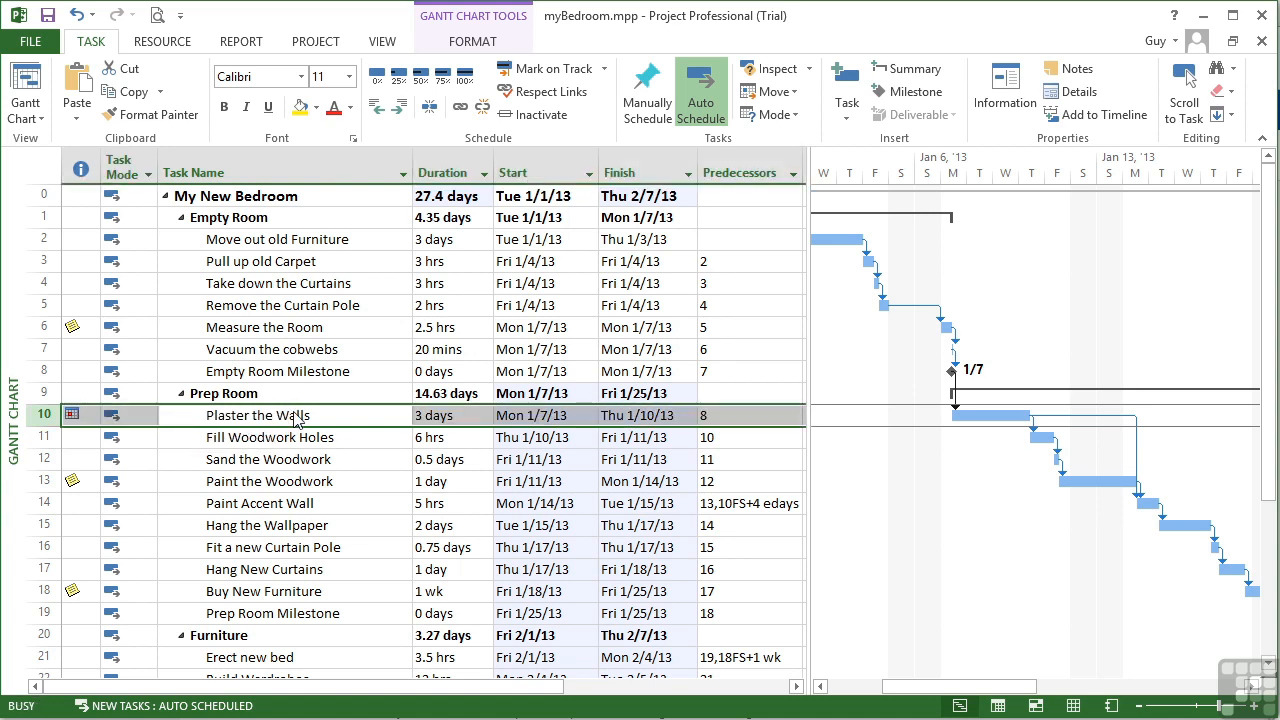
- Change Plaster the Walls to a Finish No Earlier Than constraint on Thu 1/10/13
{"action": "left_click", "coordinate": [636, 324]}
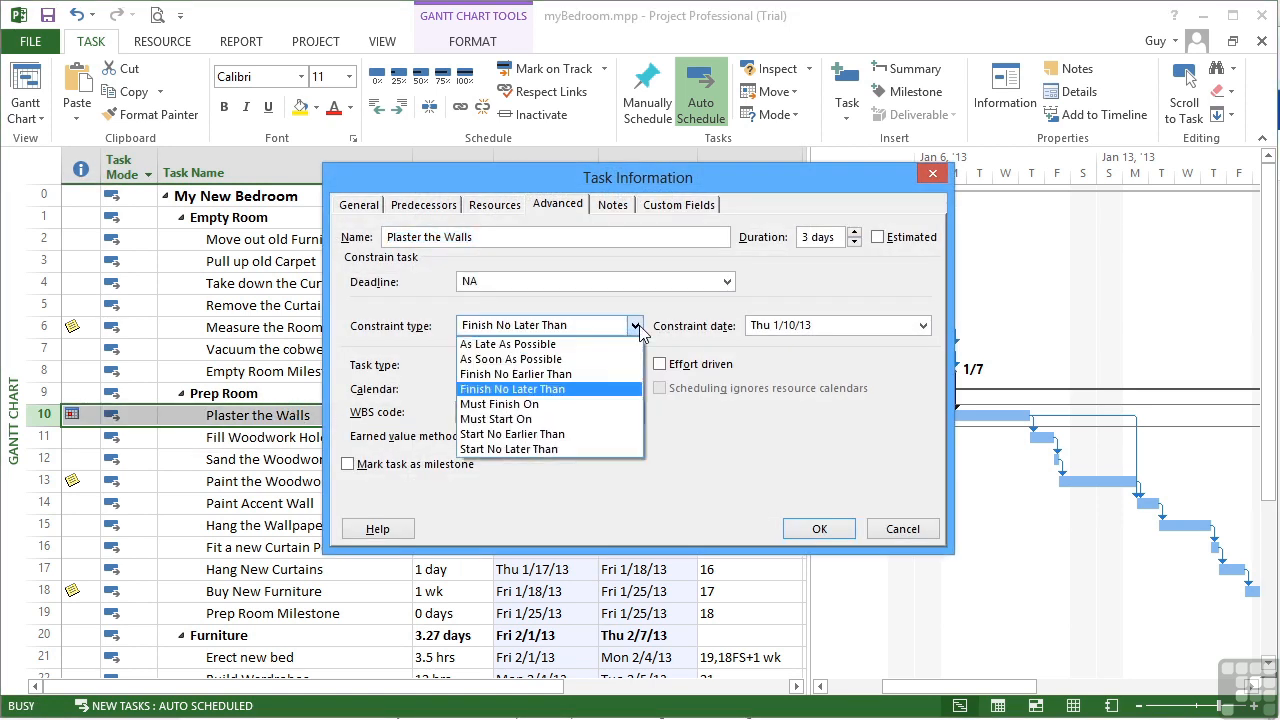
{"action": "mouse_move", "coordinate": [512, 374]}
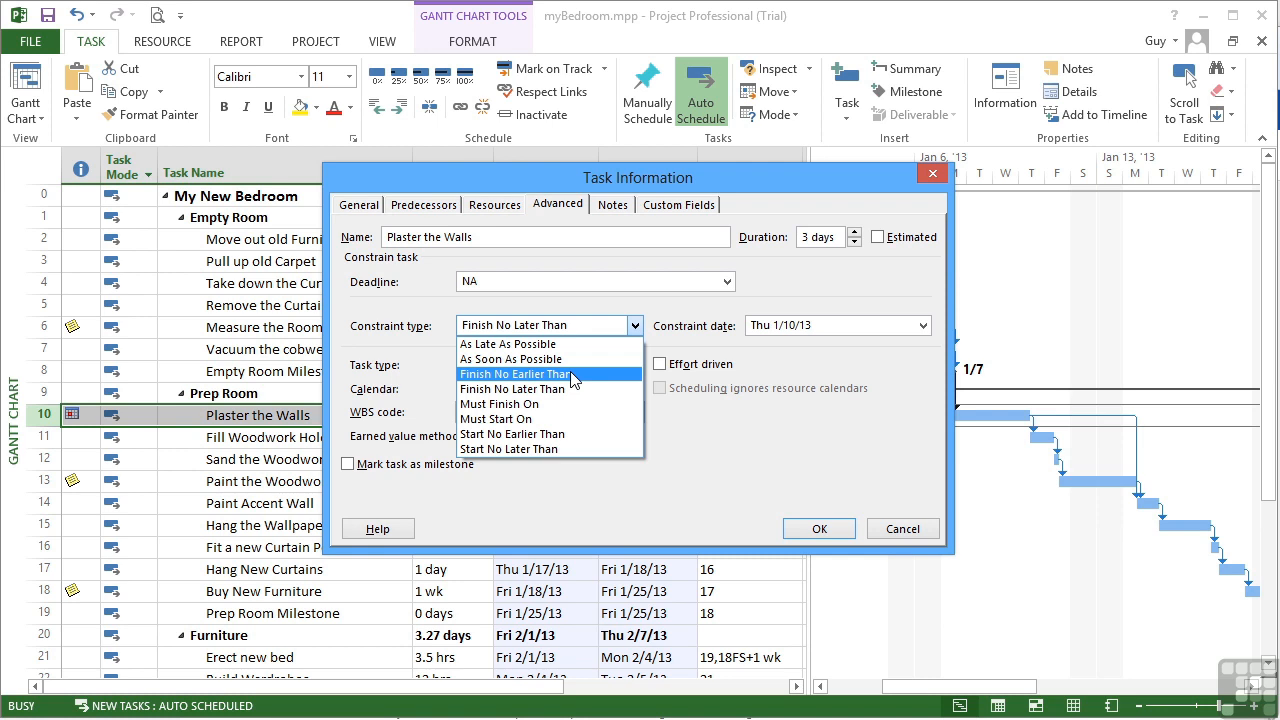
{"action": "left_click", "coordinate": [516, 374]}
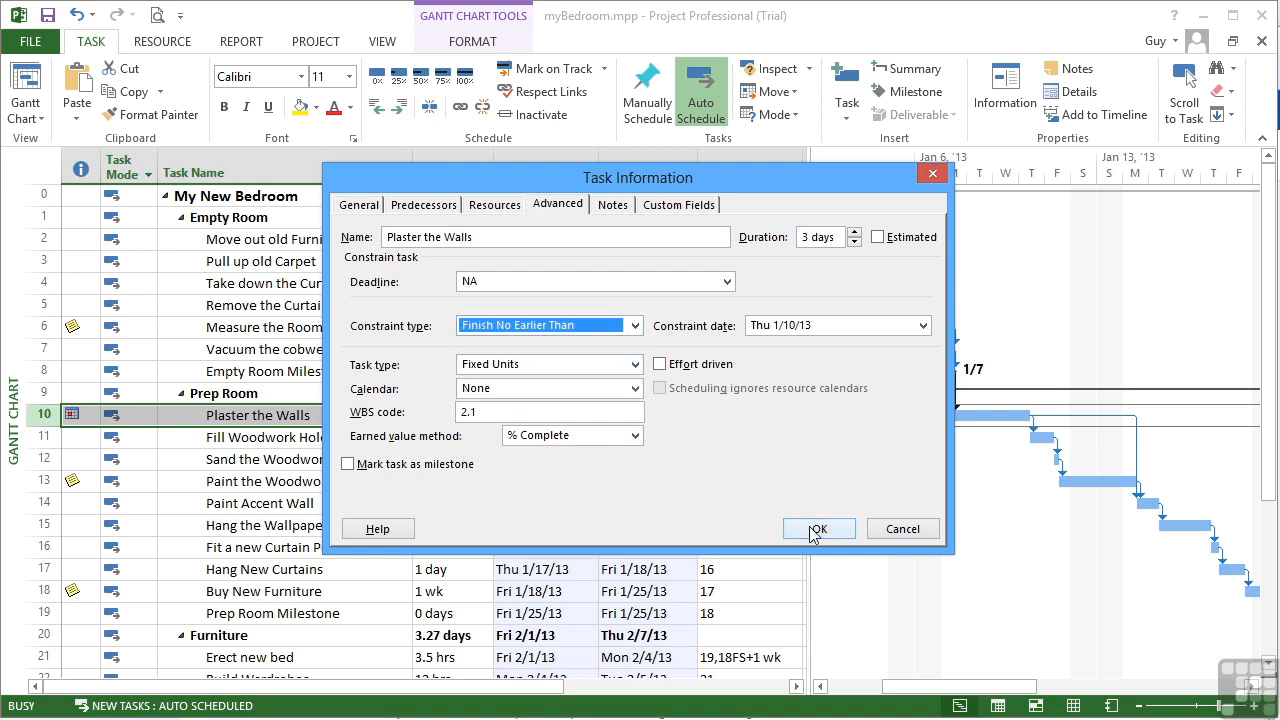
{"action": "left_click", "coordinate": [818, 528]}
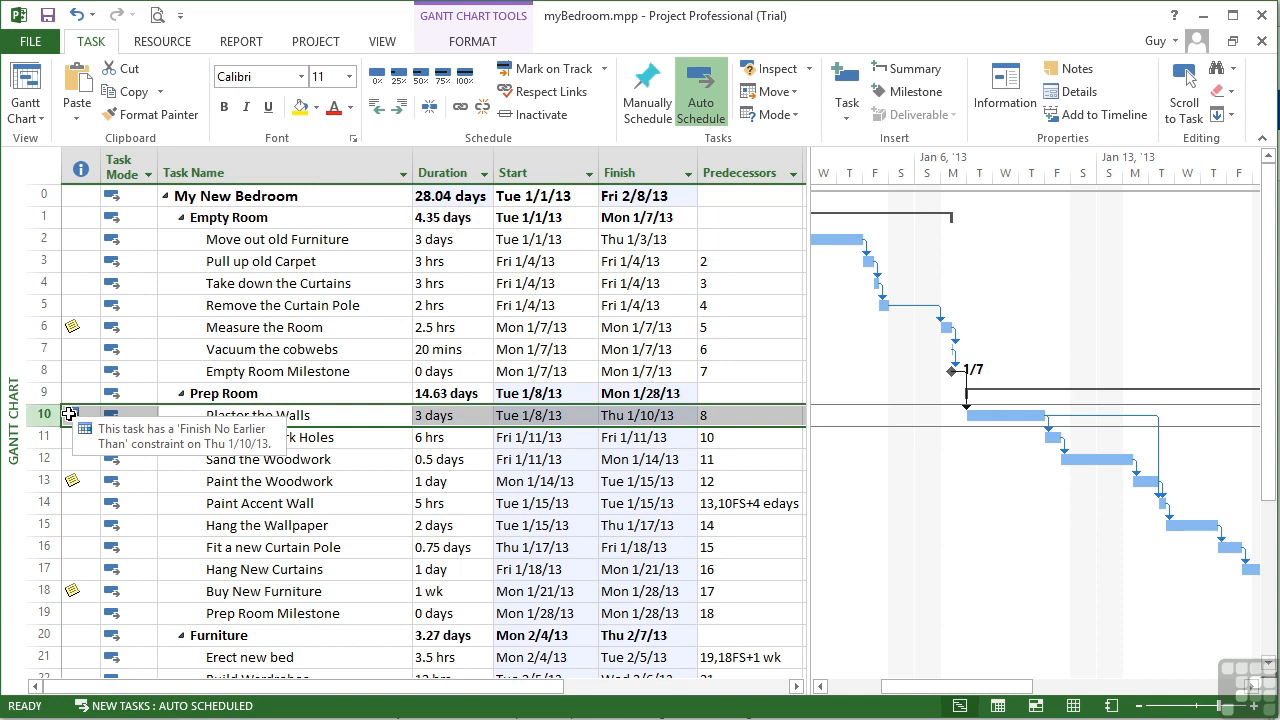
{"action": "mouse_move", "coordinate": [368, 424]}
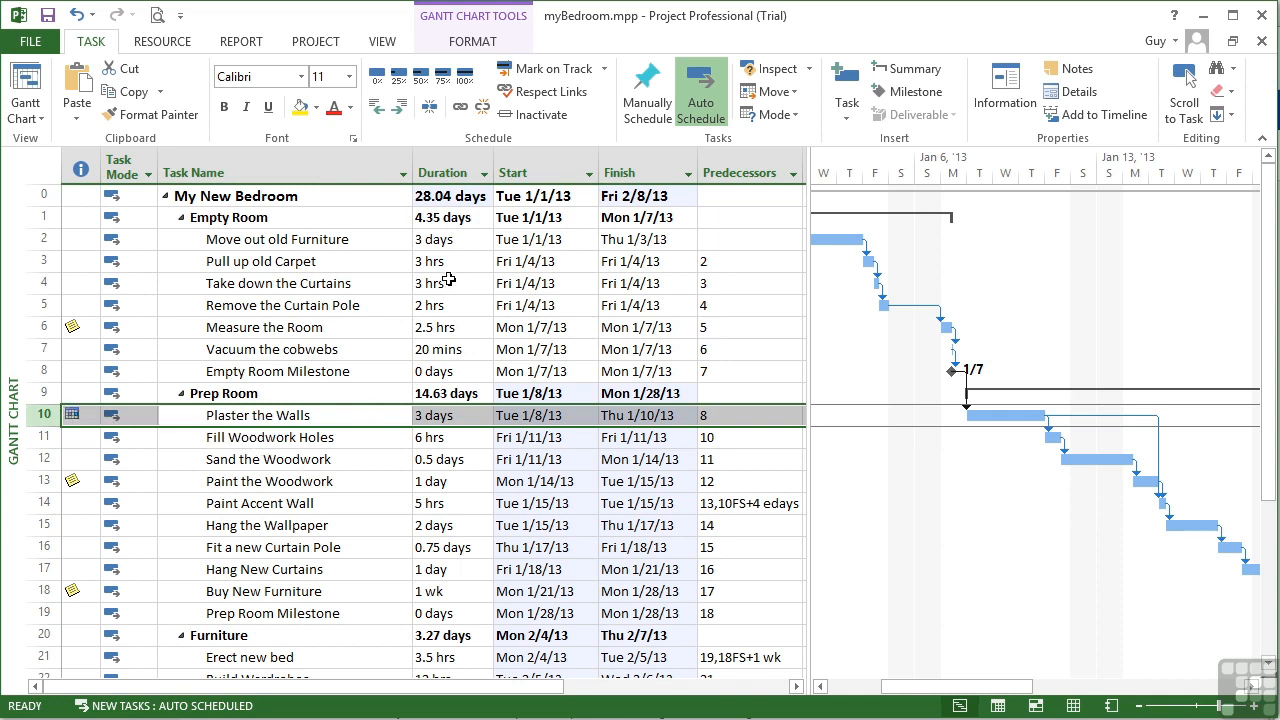
{"action": "left_click", "coordinate": [450, 240]}
{"action": "type", "text": "1"}
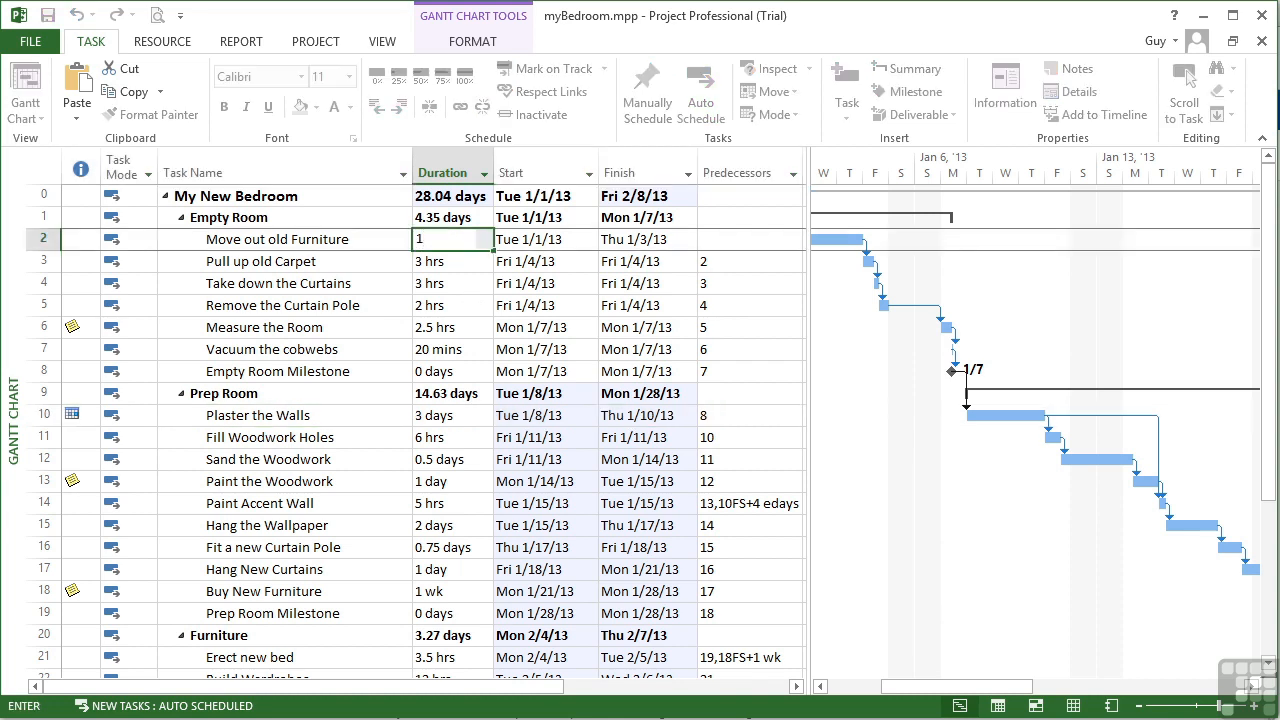
{"action": "key", "text": "Return"}
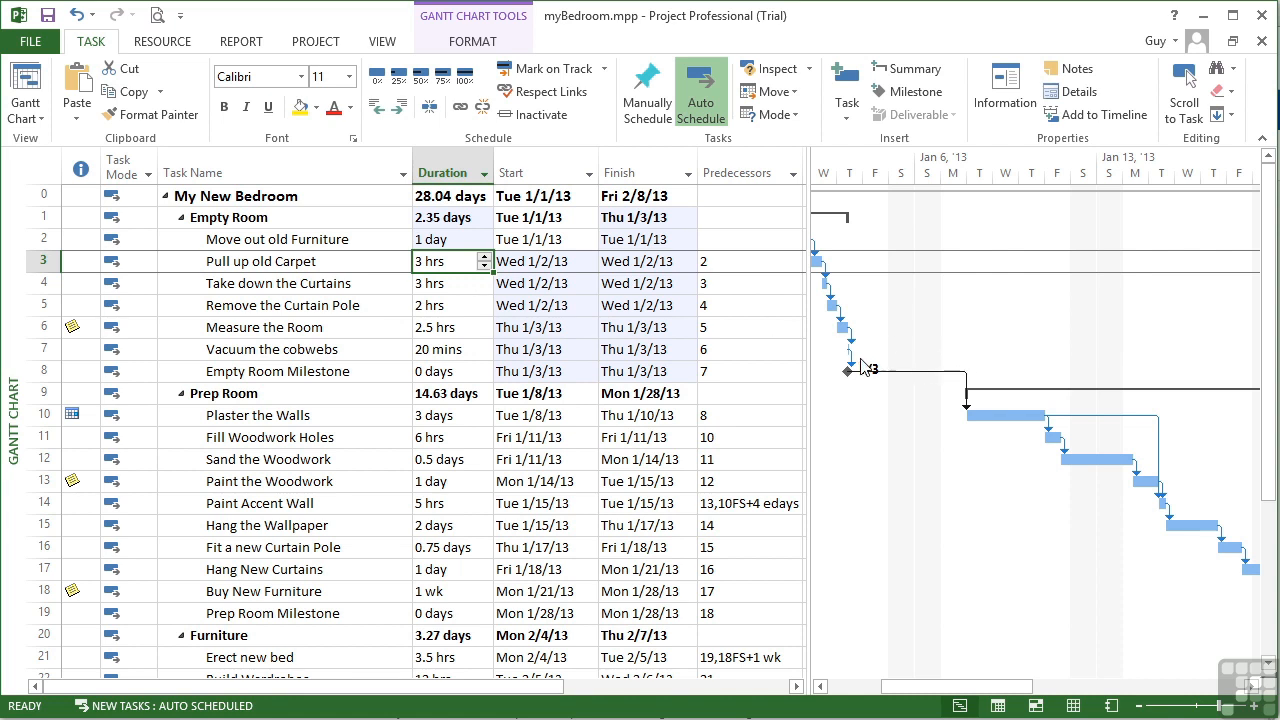
{"action": "mouse_move", "coordinate": [820, 276]}
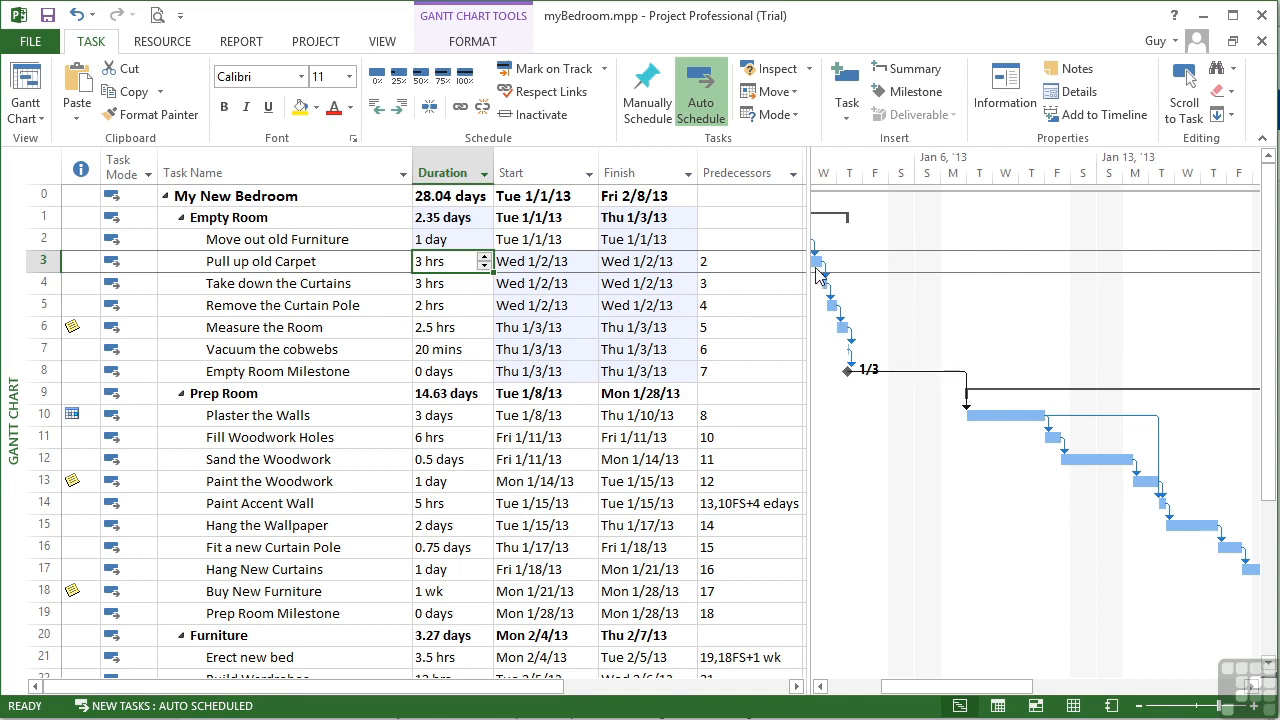
{"action": "mouse_move", "coordinate": [784, 332]}
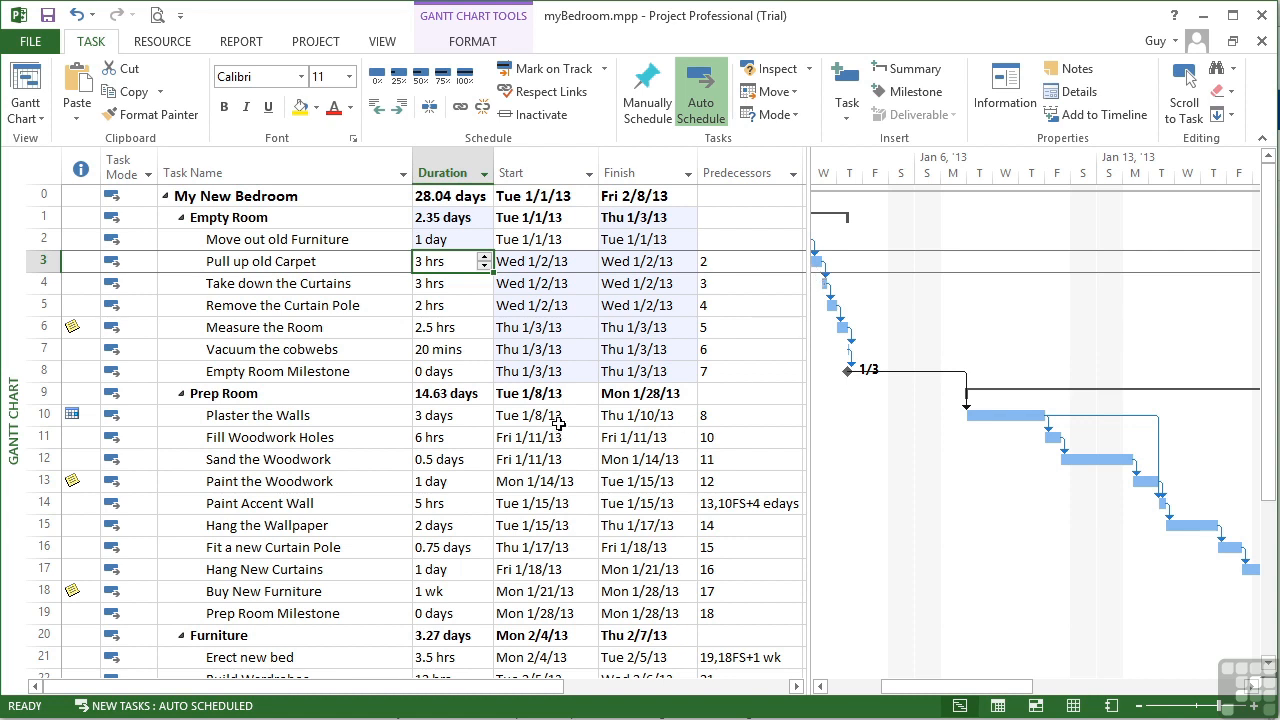
{"action": "mouse_move", "coordinate": [784, 418]}
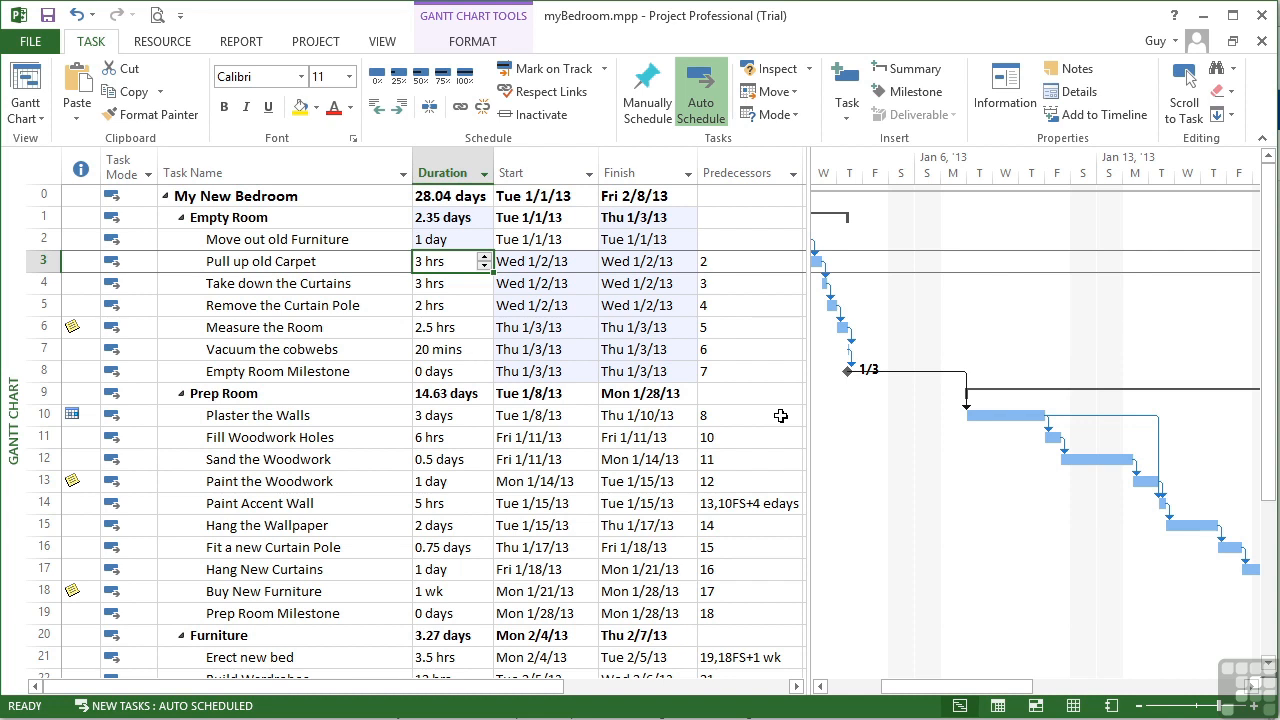
{"action": "mouse_move", "coordinate": [142, 418]}
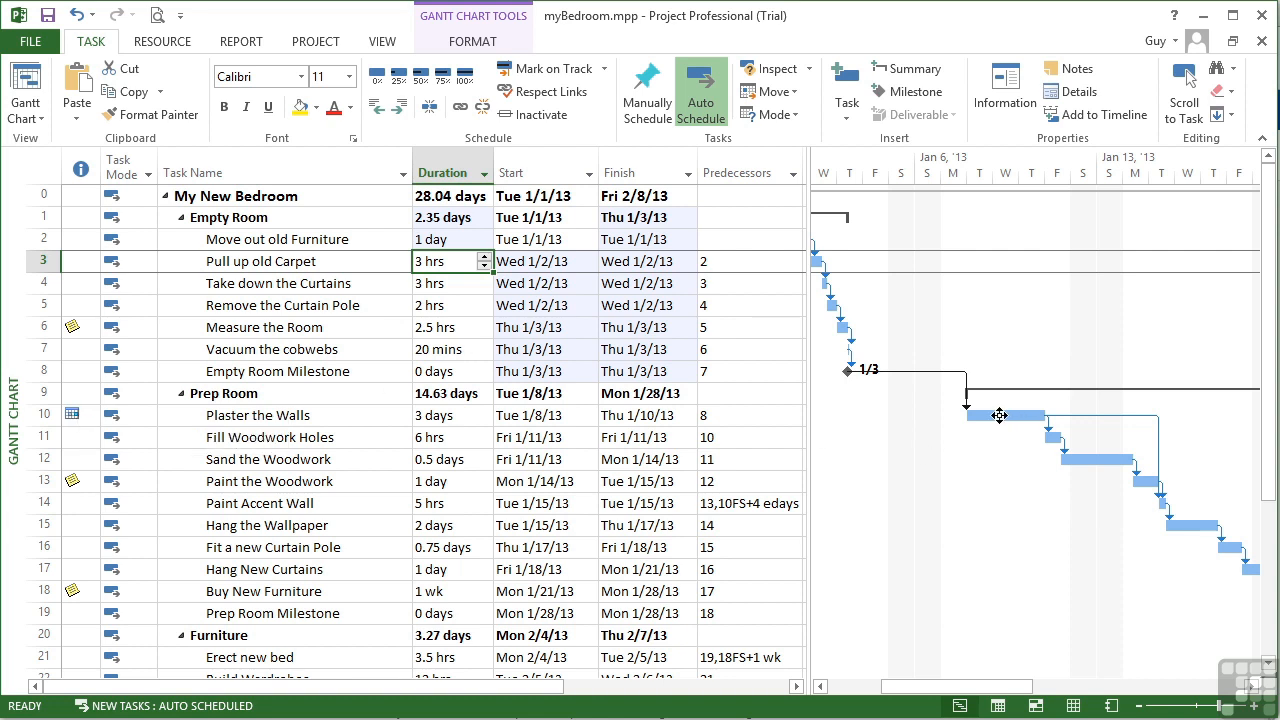
{"action": "mouse_move", "coordinate": [978, 418]}
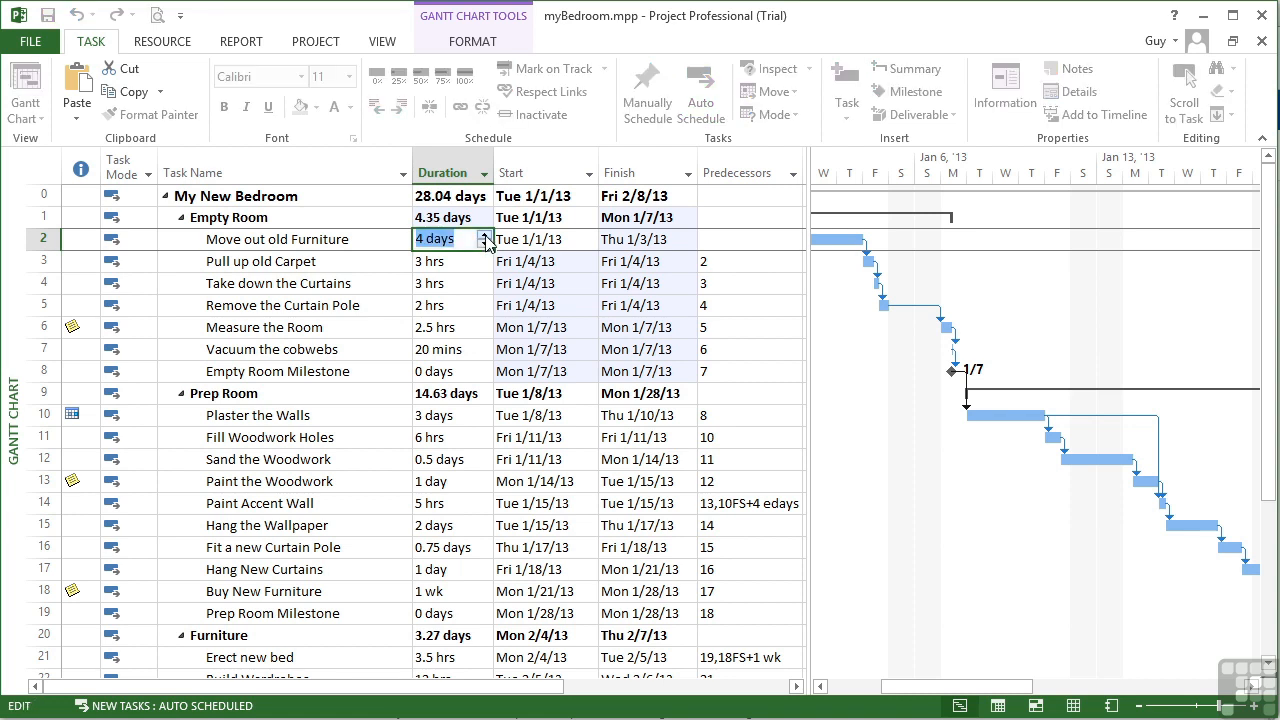
{"action": "left_click", "coordinate": [488, 232]}
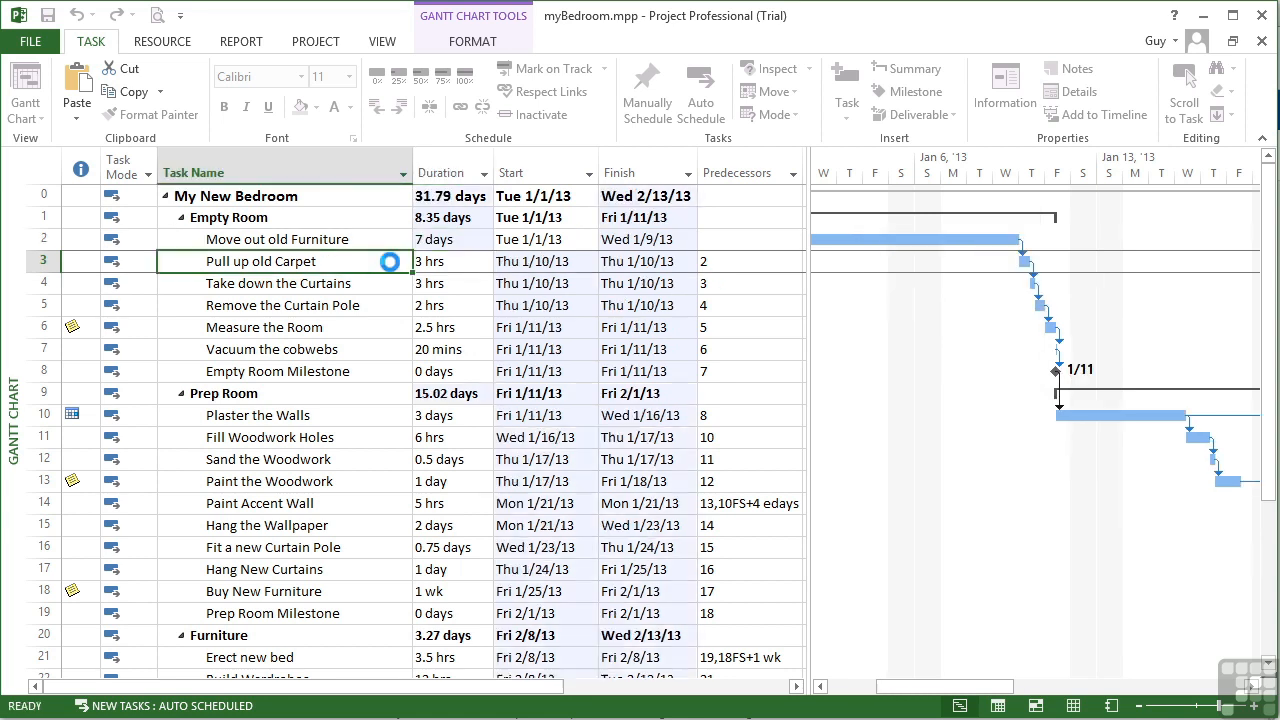
{"action": "left_click", "coordinate": [700, 92]}
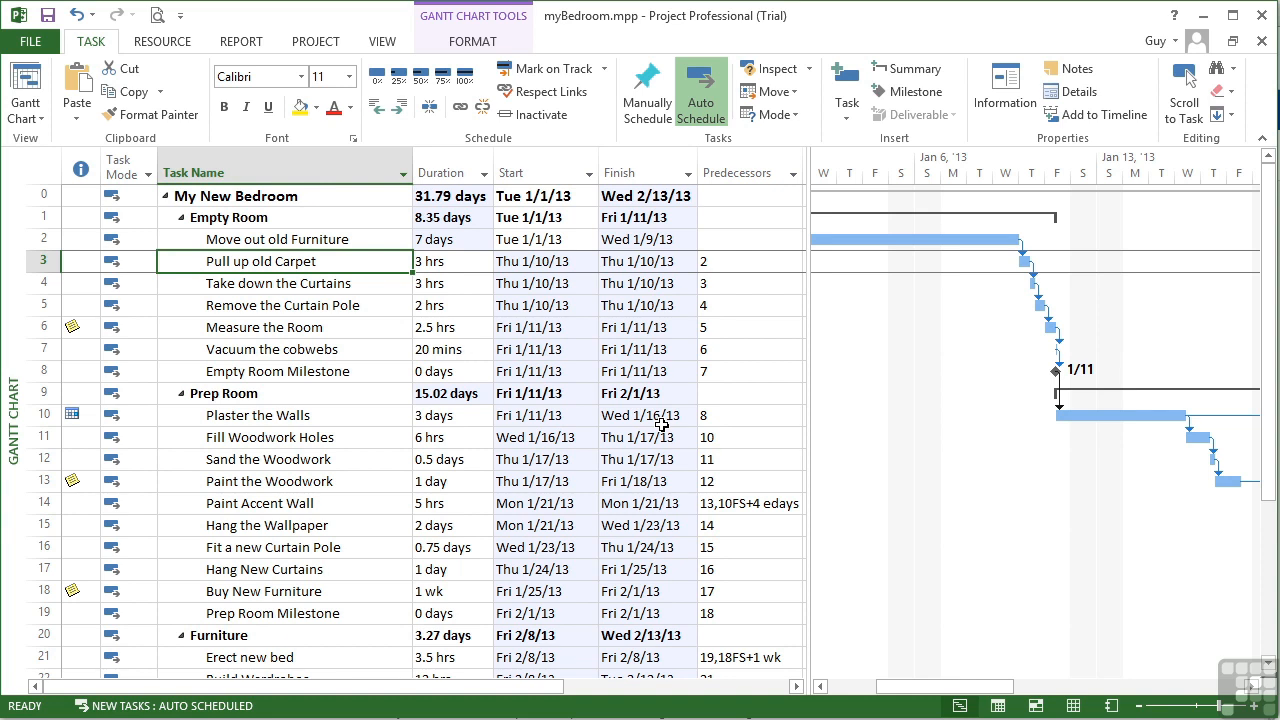
{"action": "left_click", "coordinate": [450, 240]}
{"action": "type", "text": "3"}
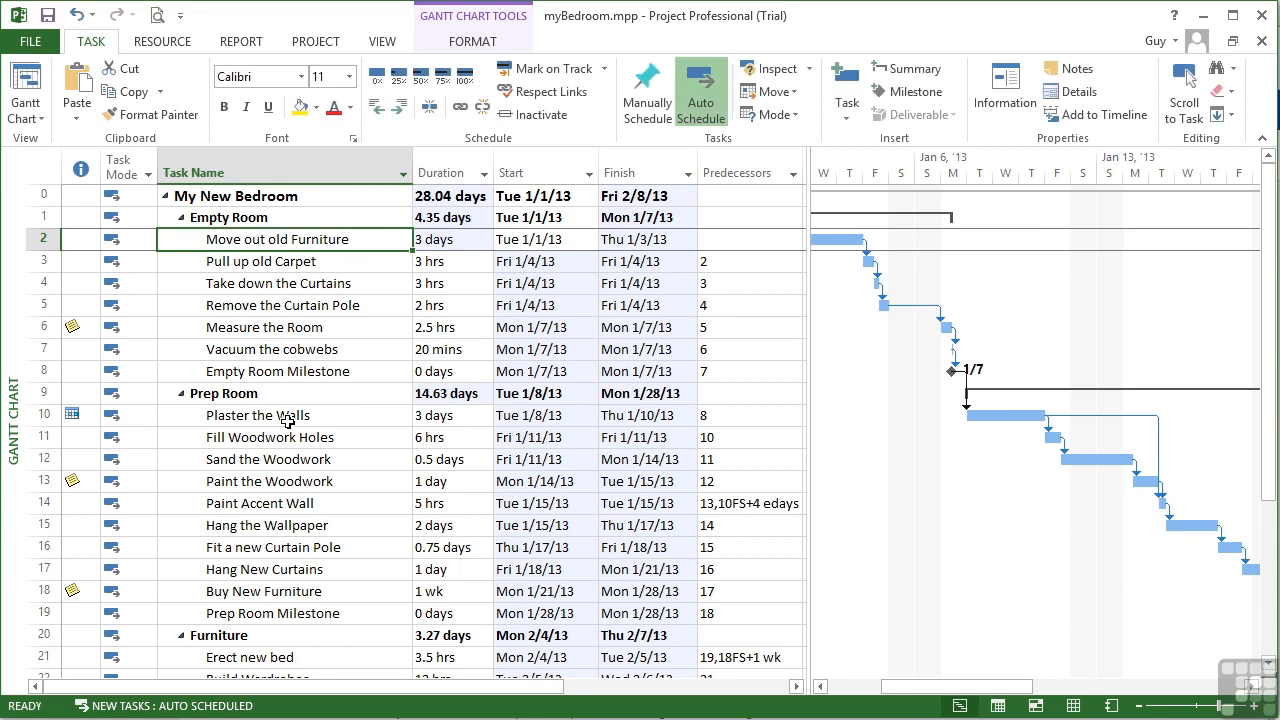
- Change Plaster the Walls to a Must Start On constraint dated Thu 1/10/13
{"action": "double_click", "coordinate": [258, 414]}
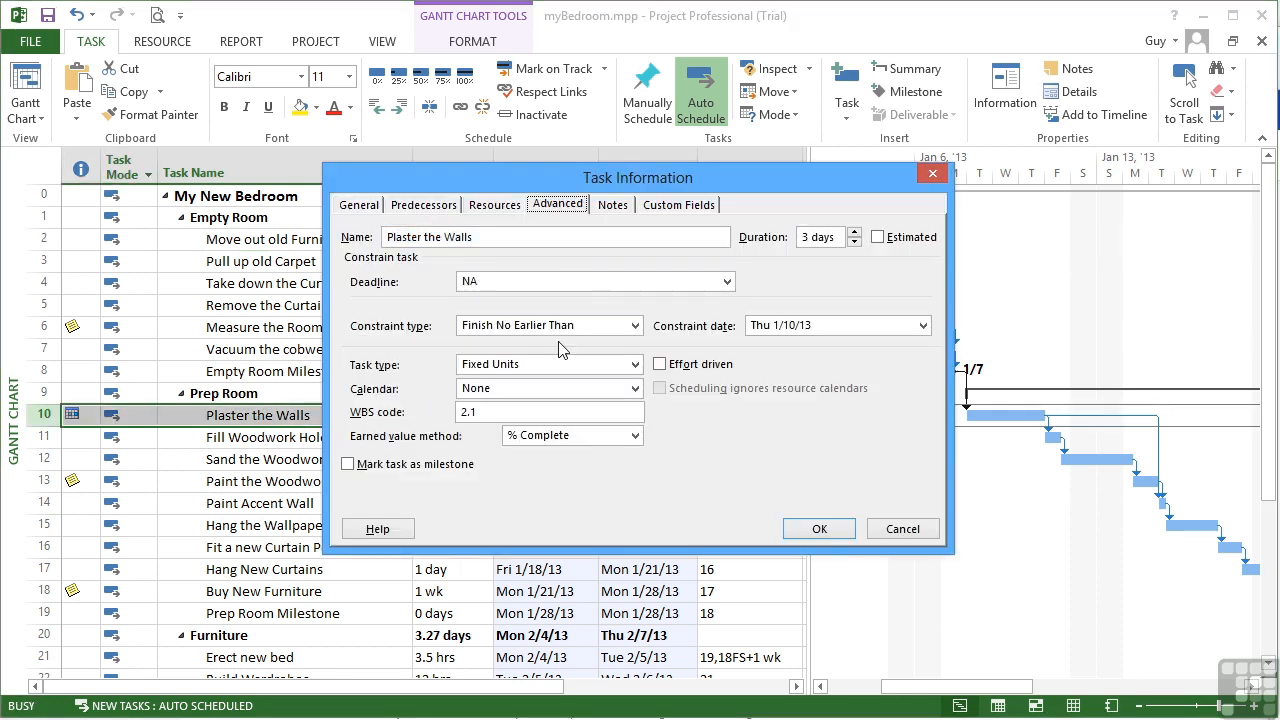
{"action": "left_click", "coordinate": [636, 324]}
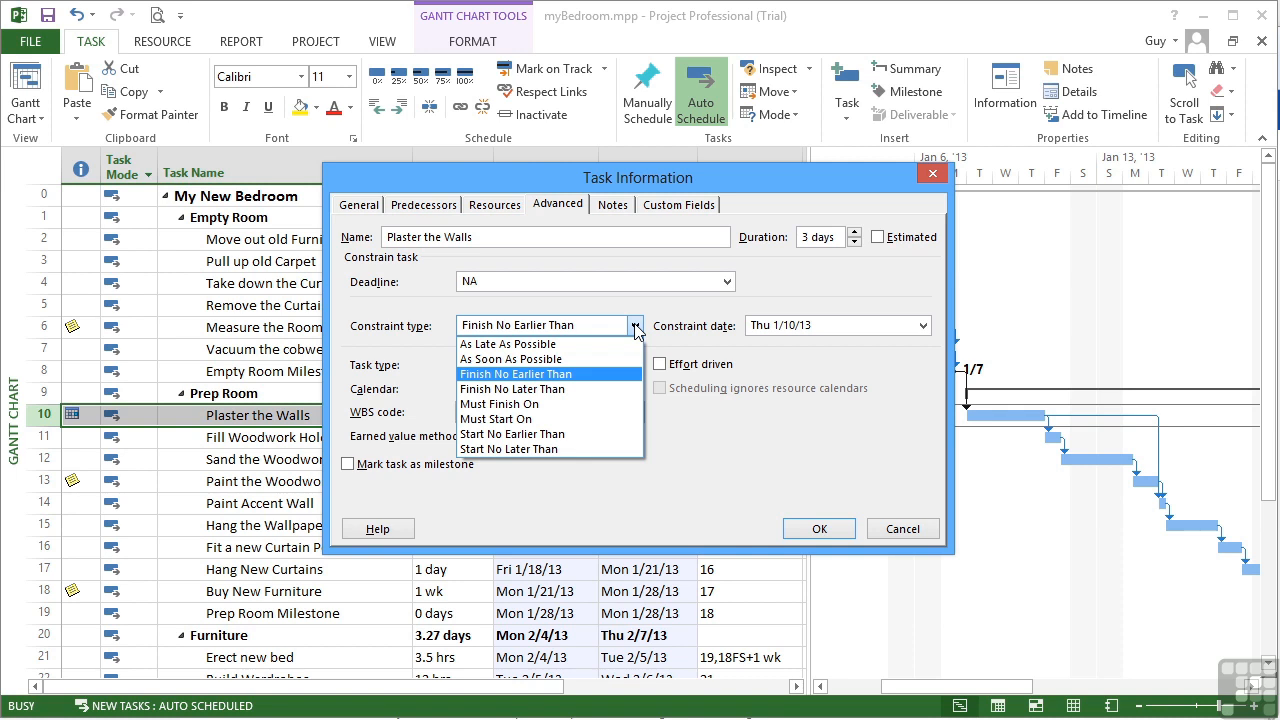
{"action": "mouse_move", "coordinate": [536, 418]}
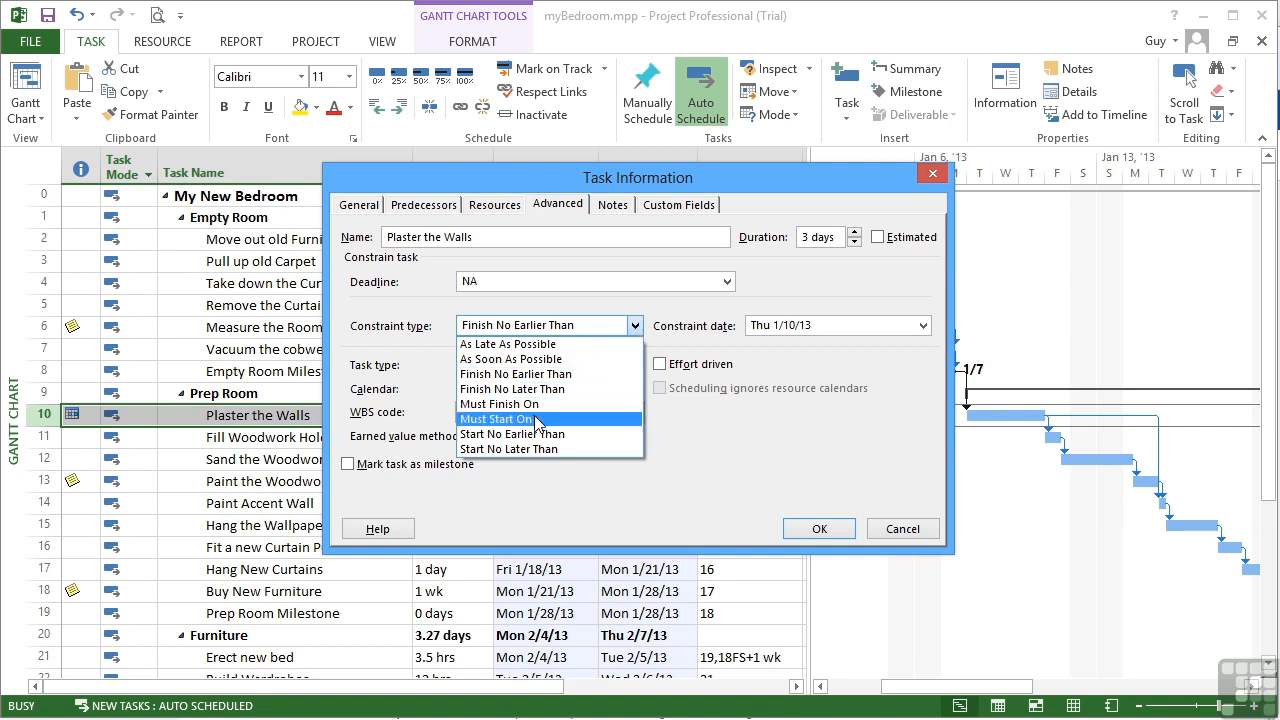
{"action": "left_click", "coordinate": [496, 418]}
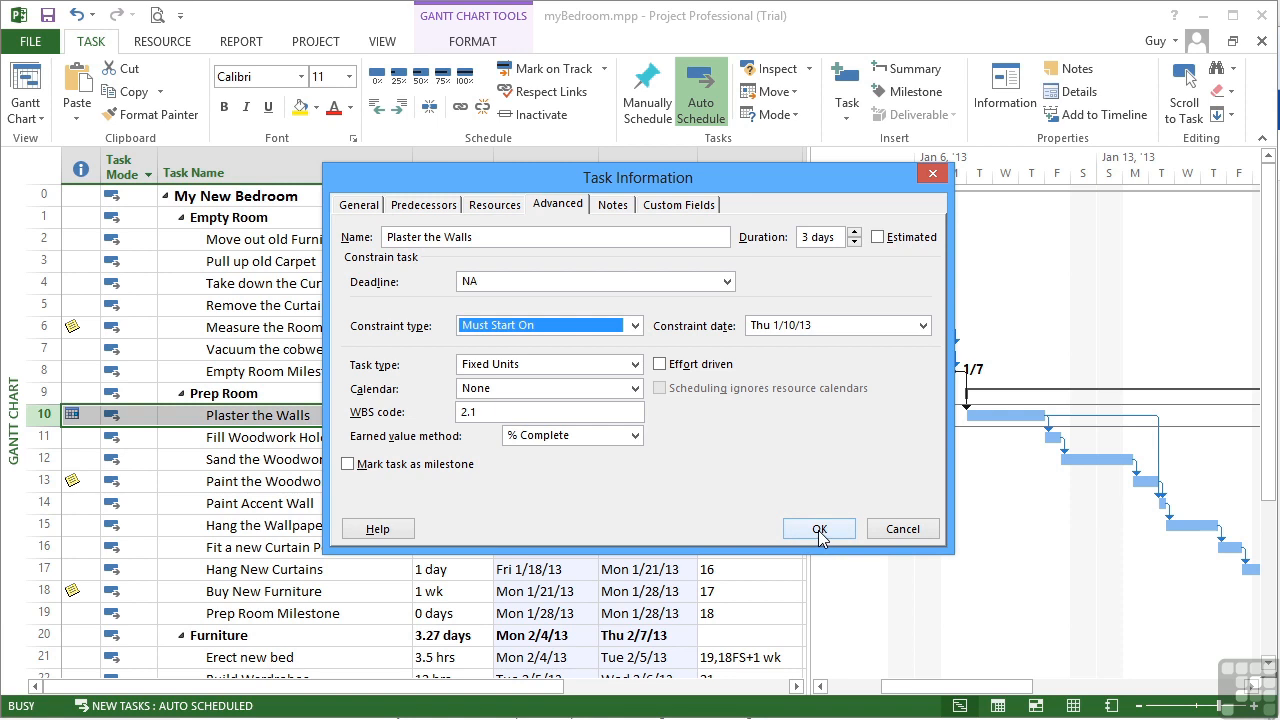
{"action": "left_click", "coordinate": [818, 528]}
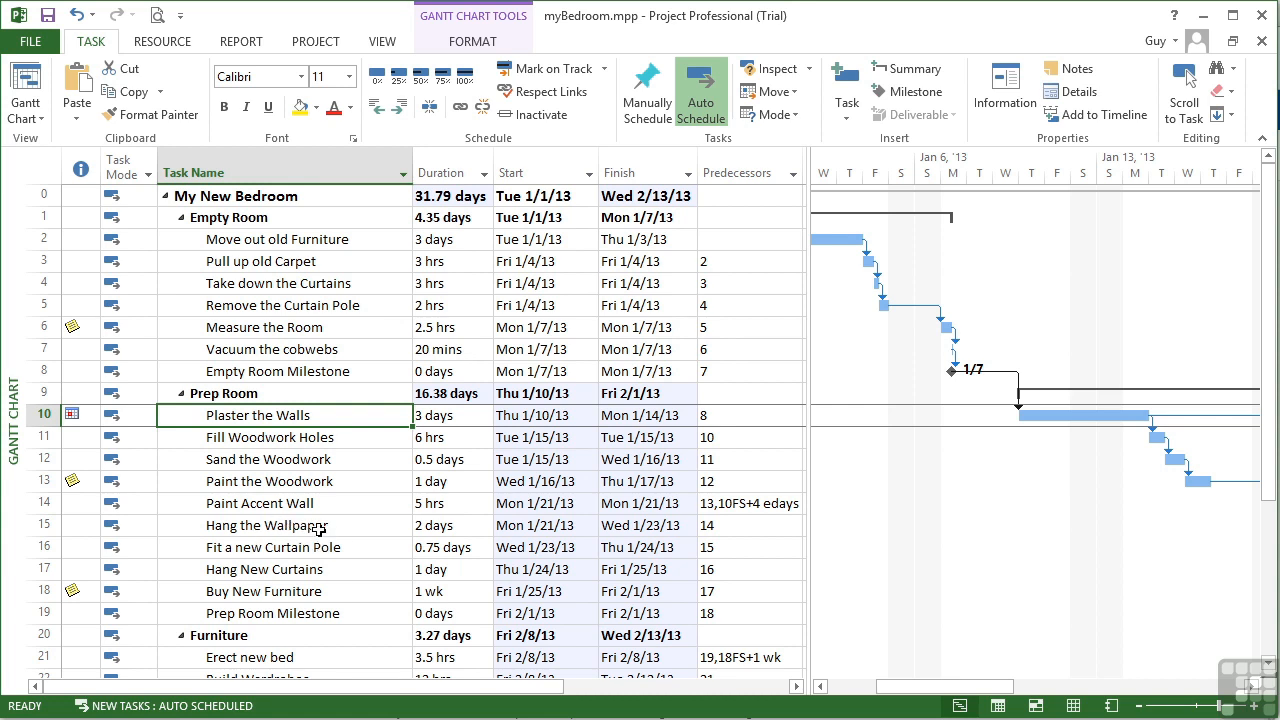
- Give Hang the Wallpaper a Must Start On constraint dated Mon 1/21/13, triggering a conflict warning
{"action": "double_click", "coordinate": [264, 524]}
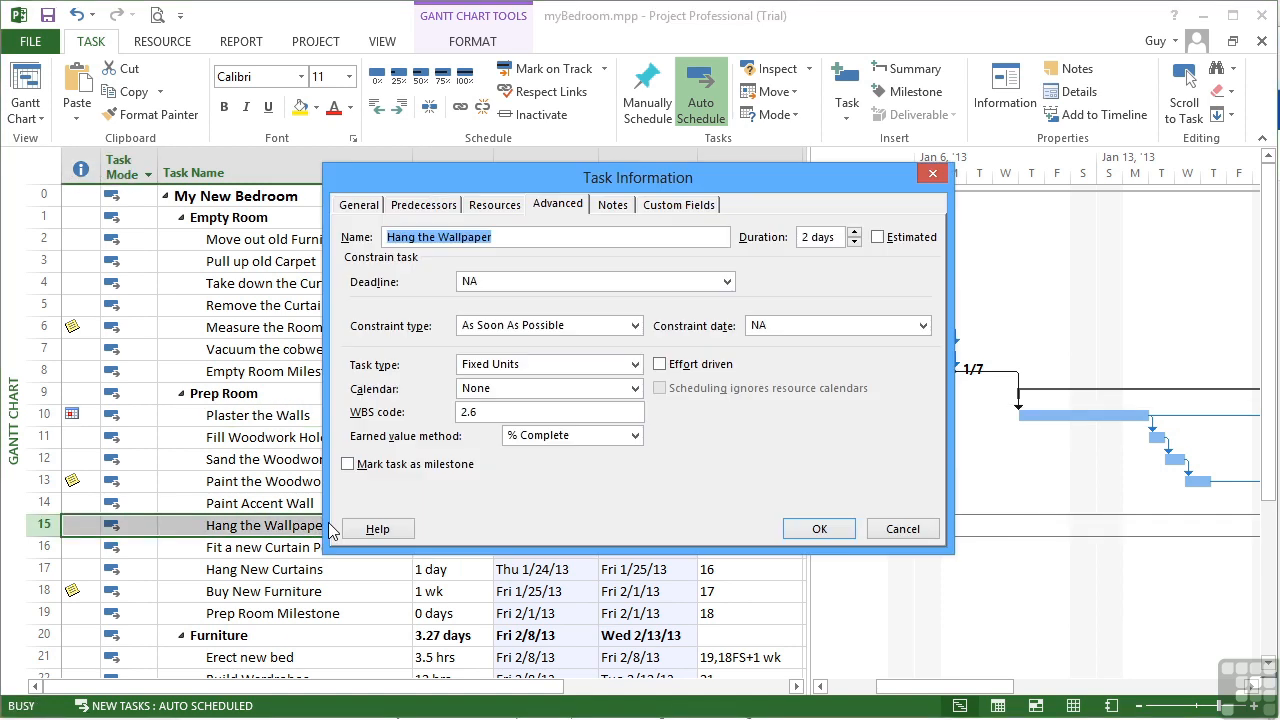
{"action": "left_click_drag", "start_coordinate": [638, 176], "coordinate": [632, 124]}
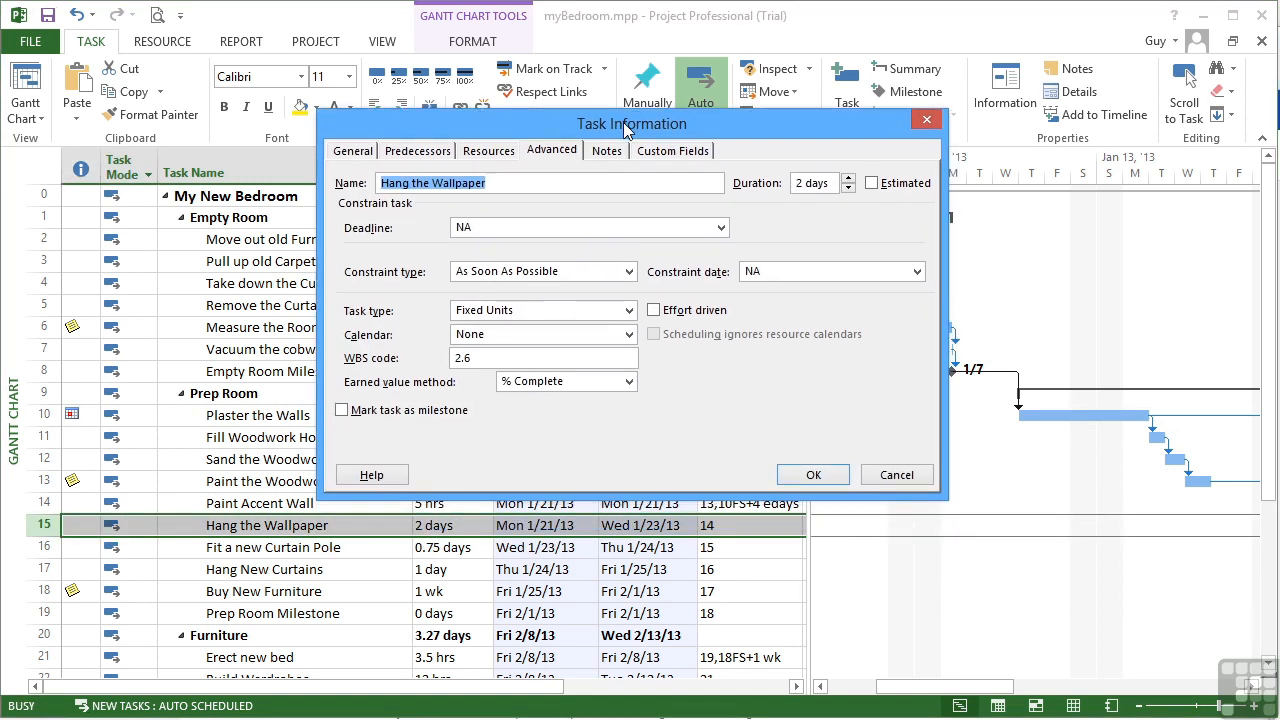
{"action": "left_click", "coordinate": [628, 272]}
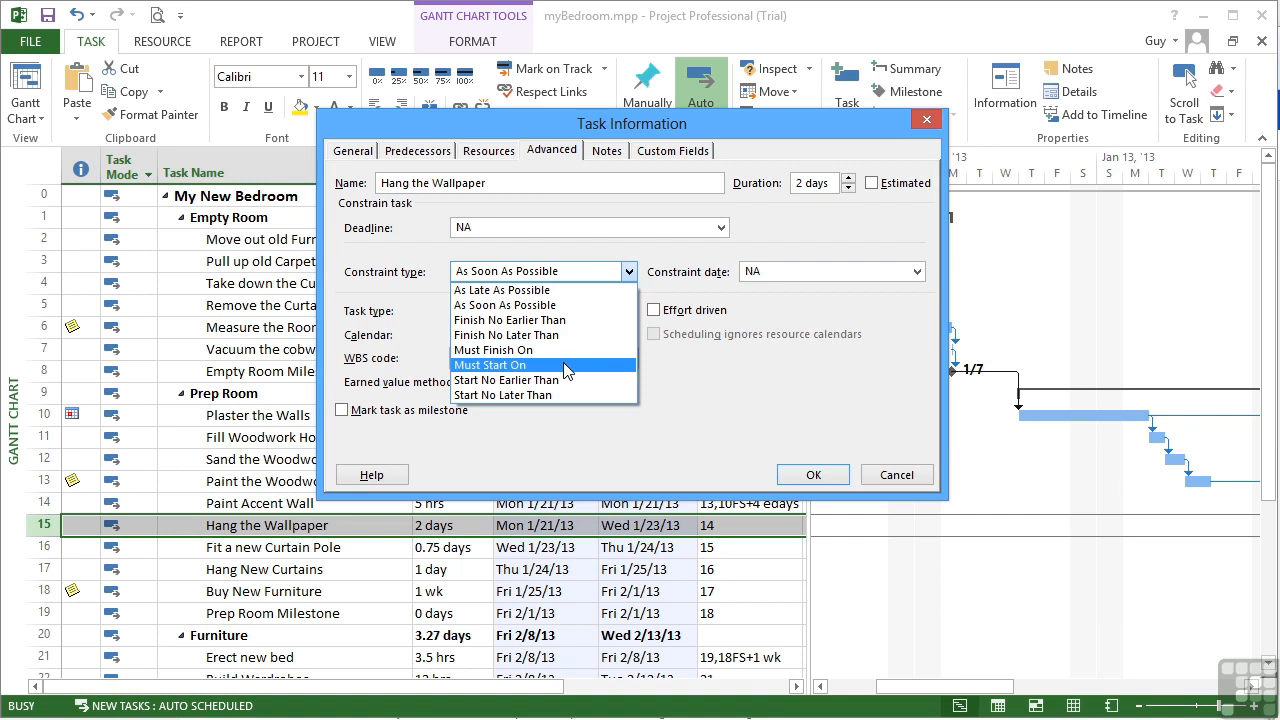
{"action": "left_click", "coordinate": [510, 364]}
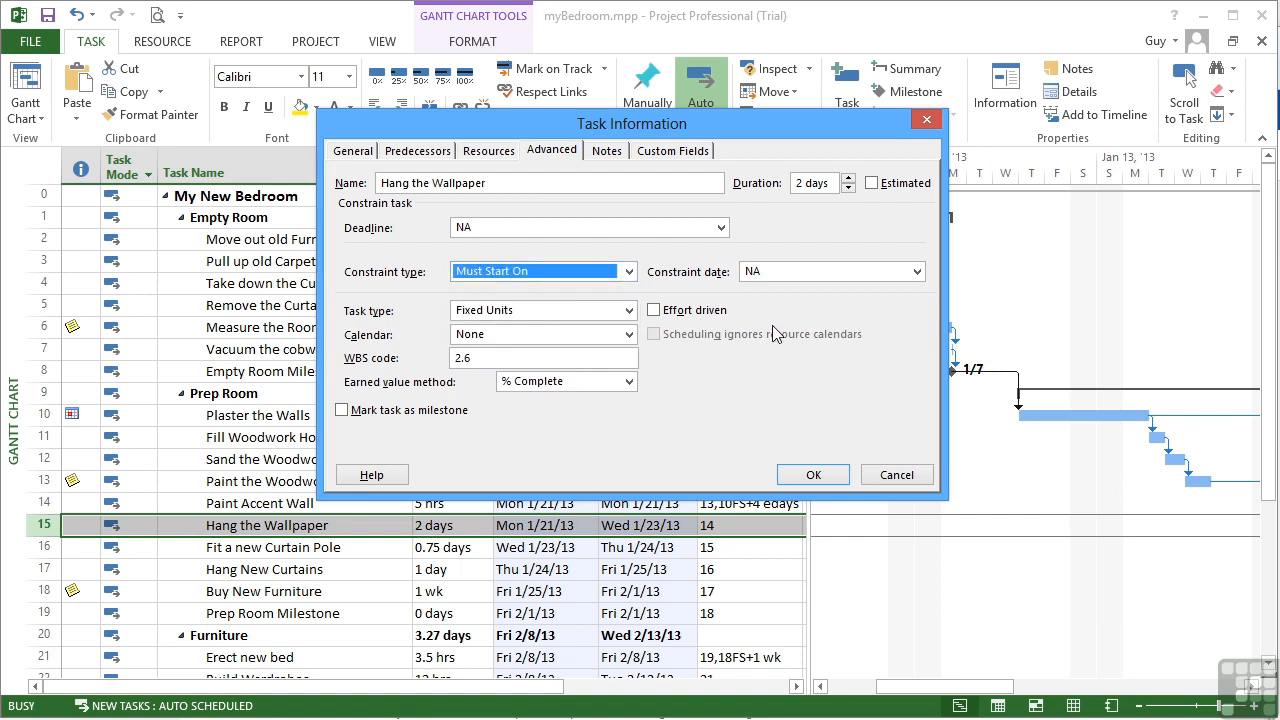
{"action": "left_click", "coordinate": [912, 272]}
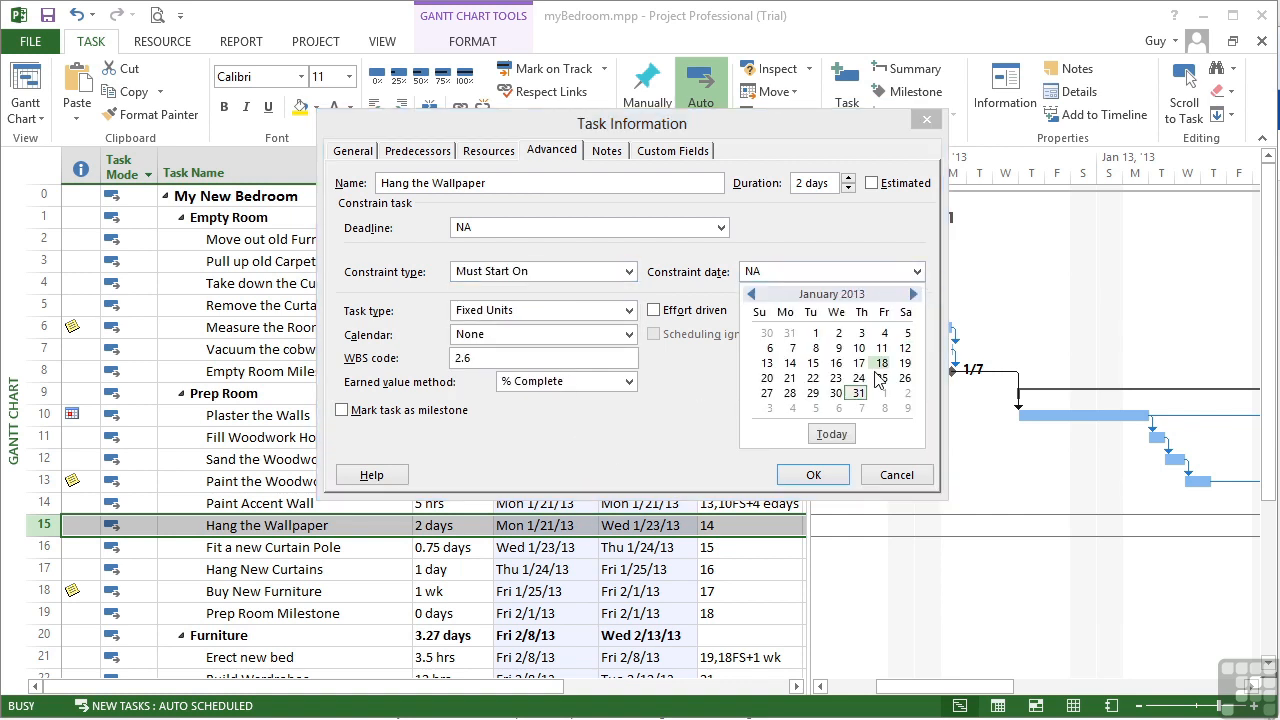
{"action": "left_click", "coordinate": [788, 376]}
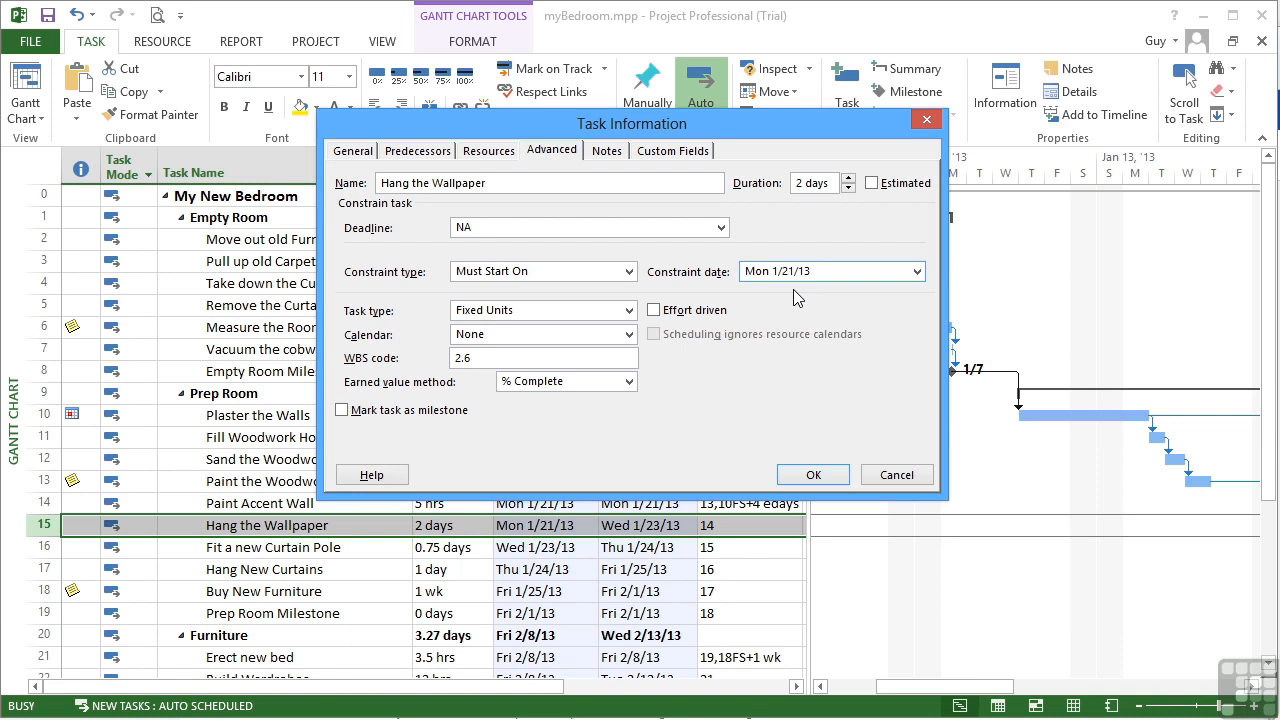
{"action": "left_click", "coordinate": [812, 474]}
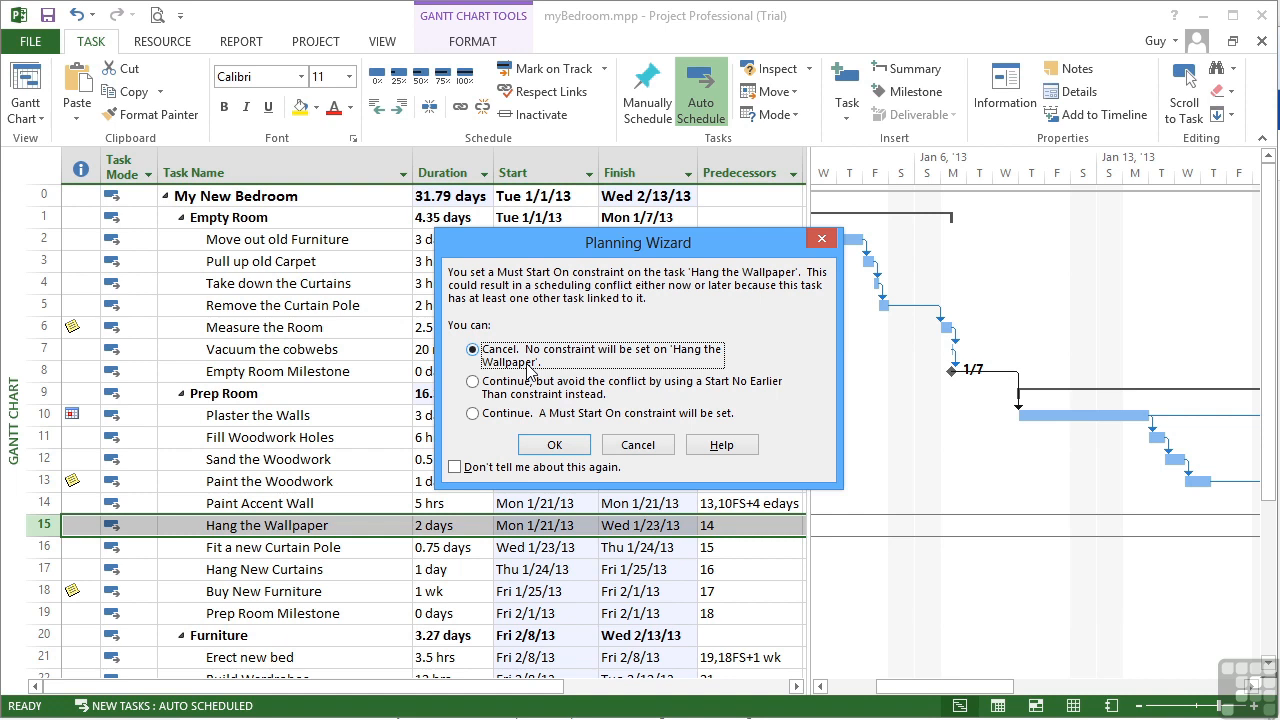
- Resolve the Planning Wizard conflict by continuing with Start No Earlier Than for Hang the Wallpaper
{"action": "left_click", "coordinate": [472, 382]}
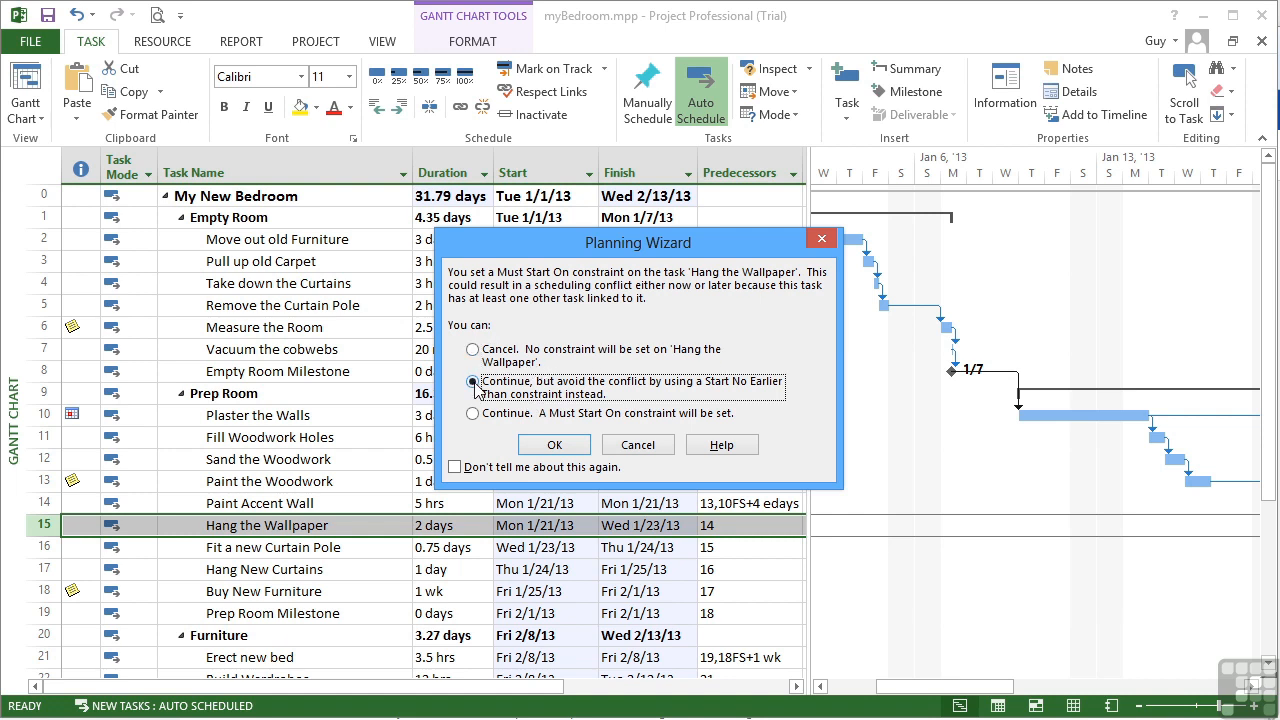
{"action": "mouse_move", "coordinate": [520, 402]}
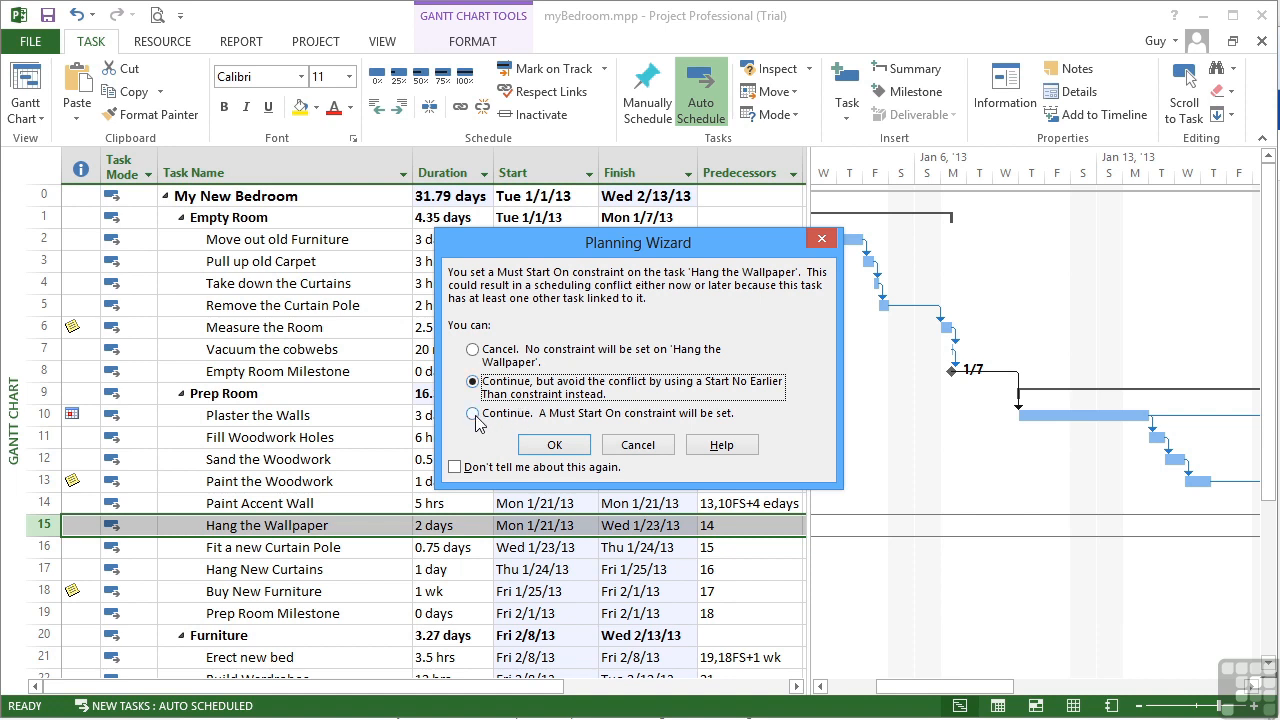
{"action": "left_click", "coordinate": [472, 412]}
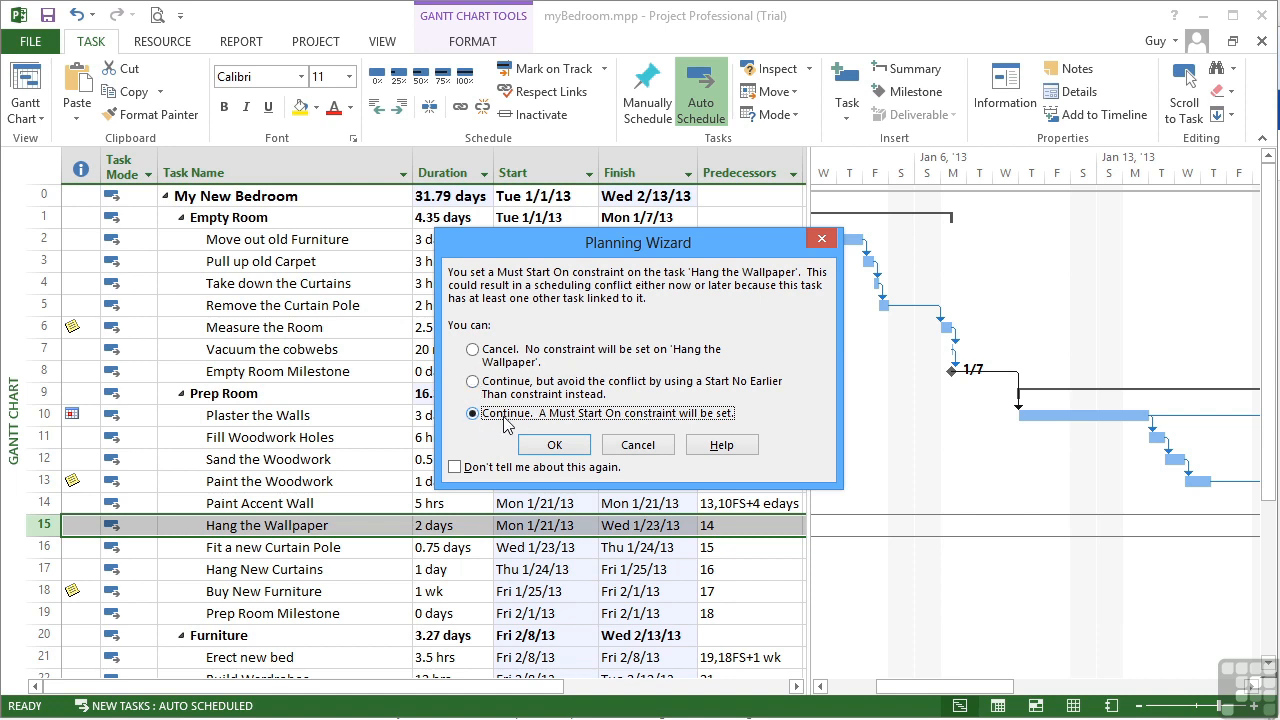
{"action": "mouse_move", "coordinate": [536, 424]}
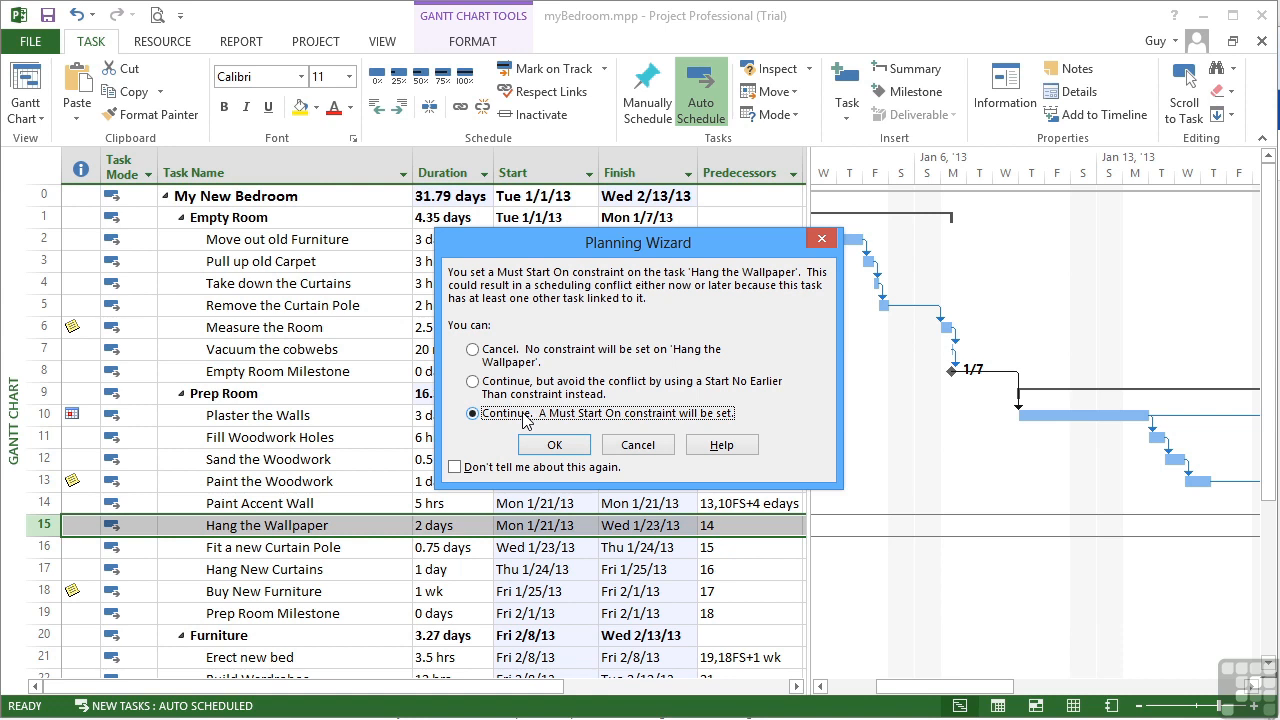
{"action": "left_click", "coordinate": [472, 380]}
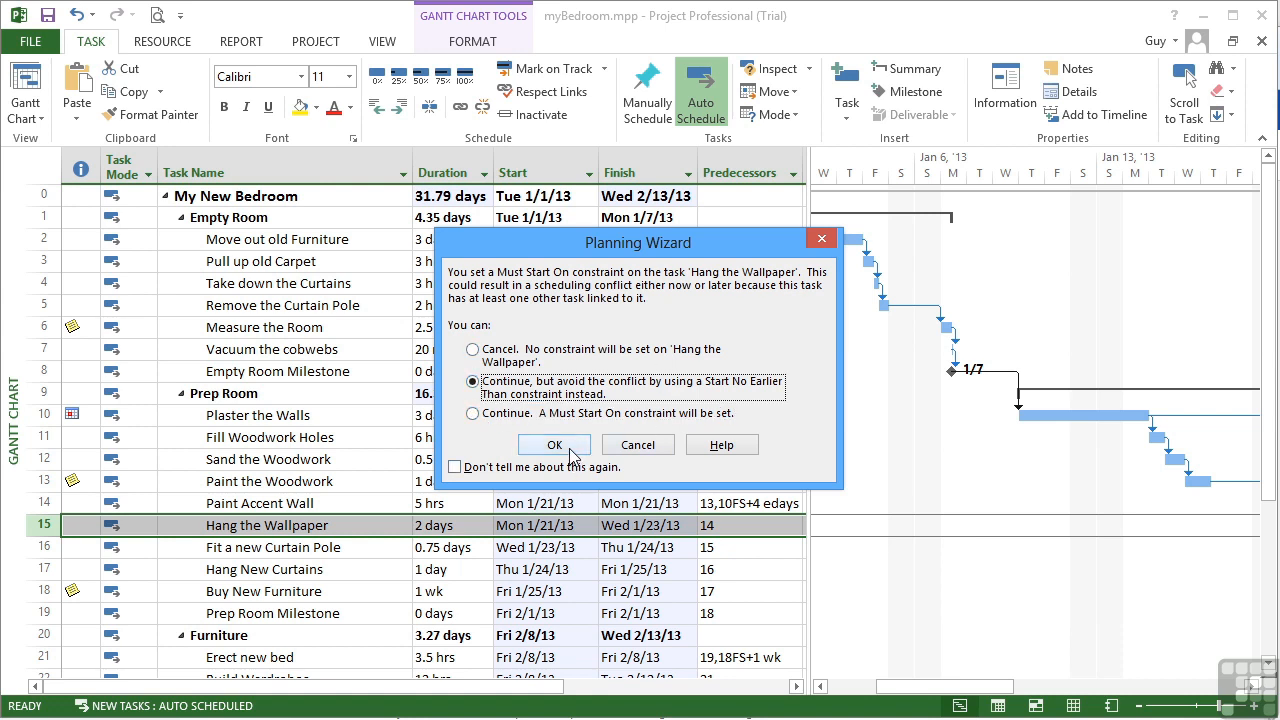
{"action": "left_click", "coordinate": [554, 444]}
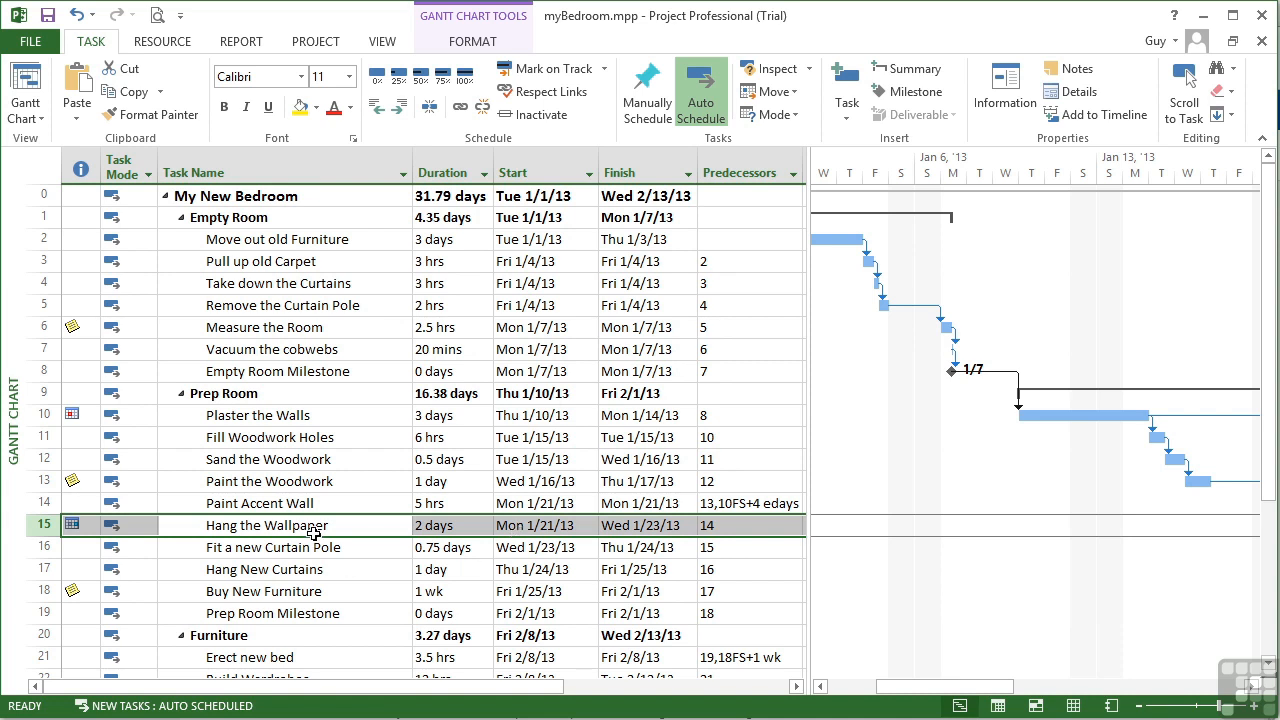
- Reset Hang the Wallpaper to As Soon As Possible with no constraint date and verify it
{"action": "double_click", "coordinate": [266, 524]}
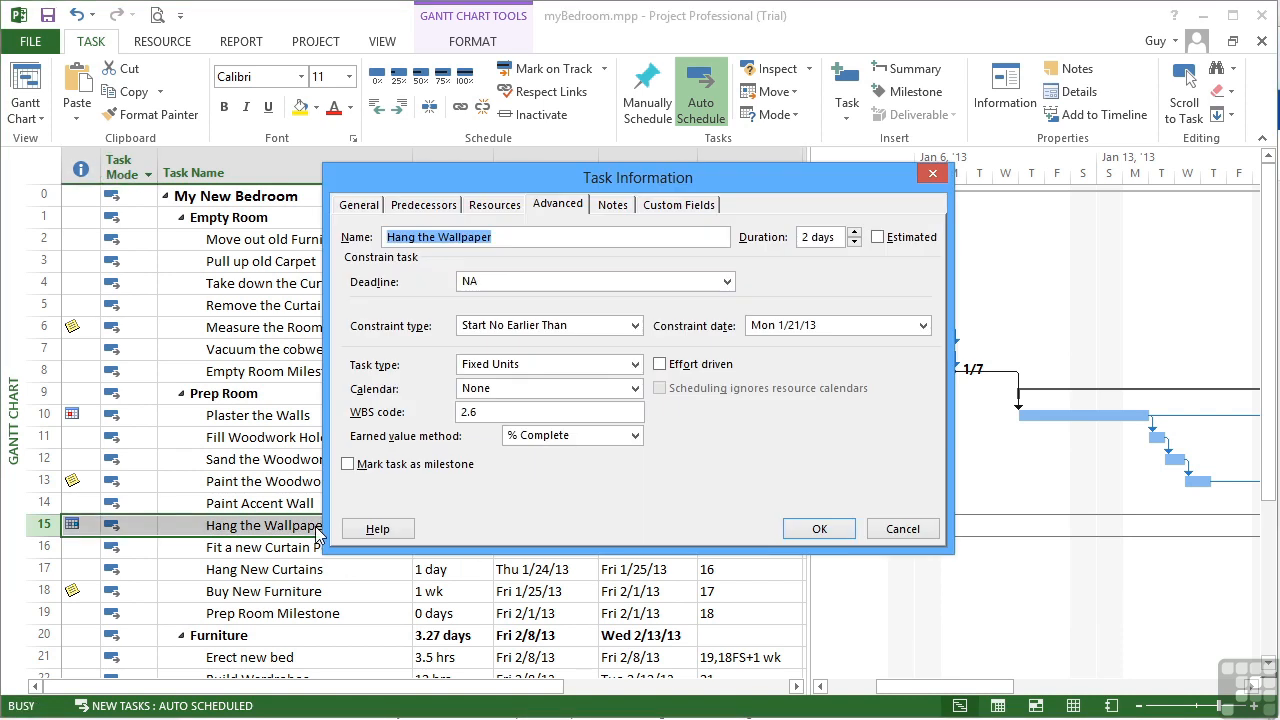
{"action": "left_click", "coordinate": [632, 324]}
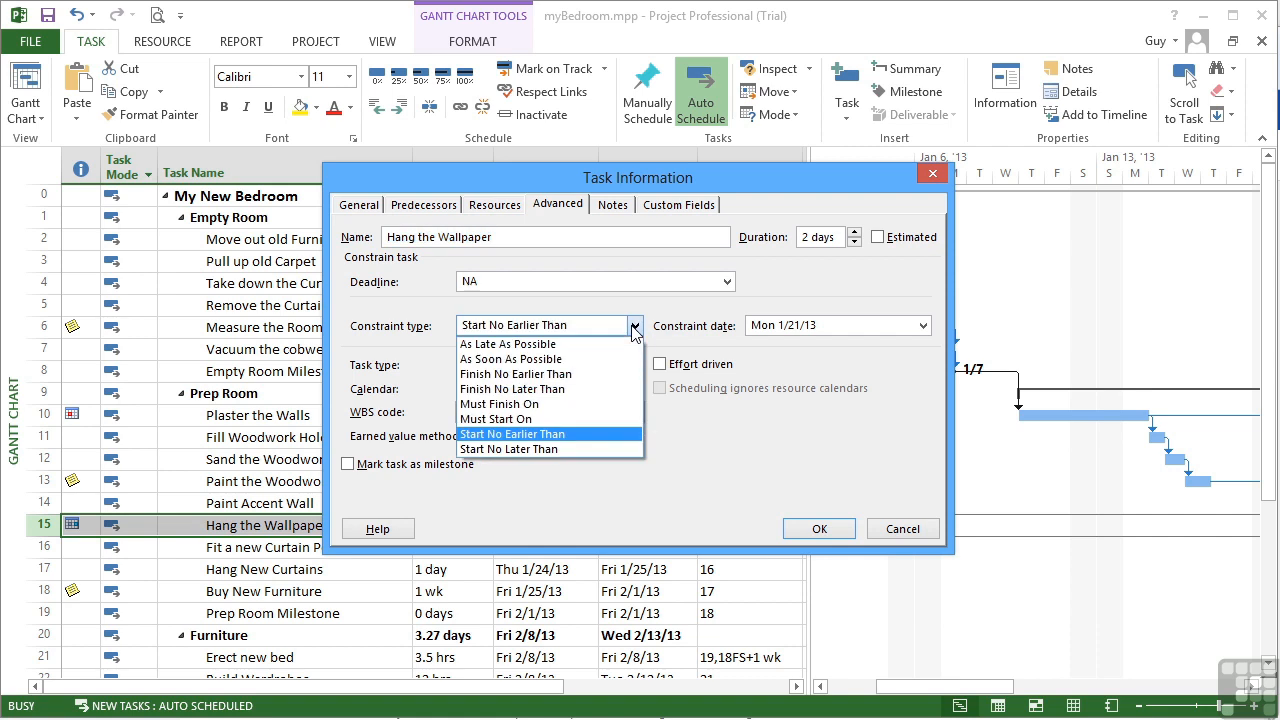
{"action": "left_click", "coordinate": [512, 360]}
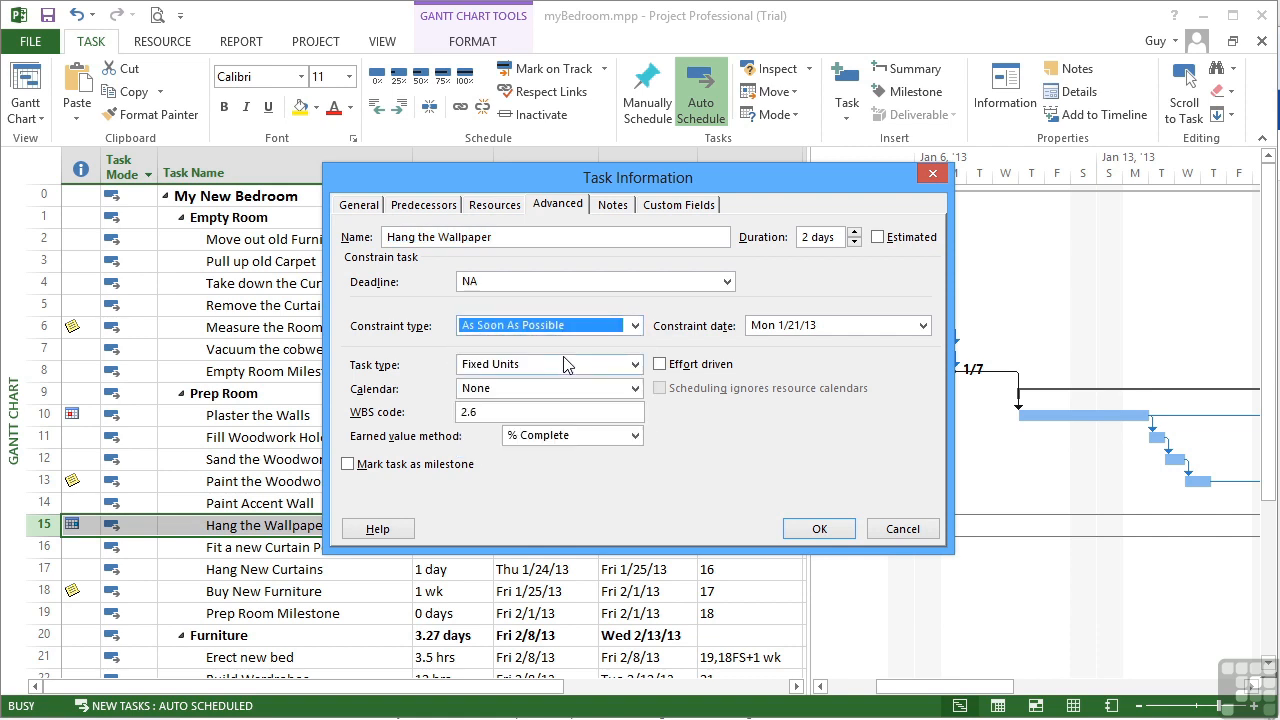
{"action": "mouse_move", "coordinate": [754, 342]}
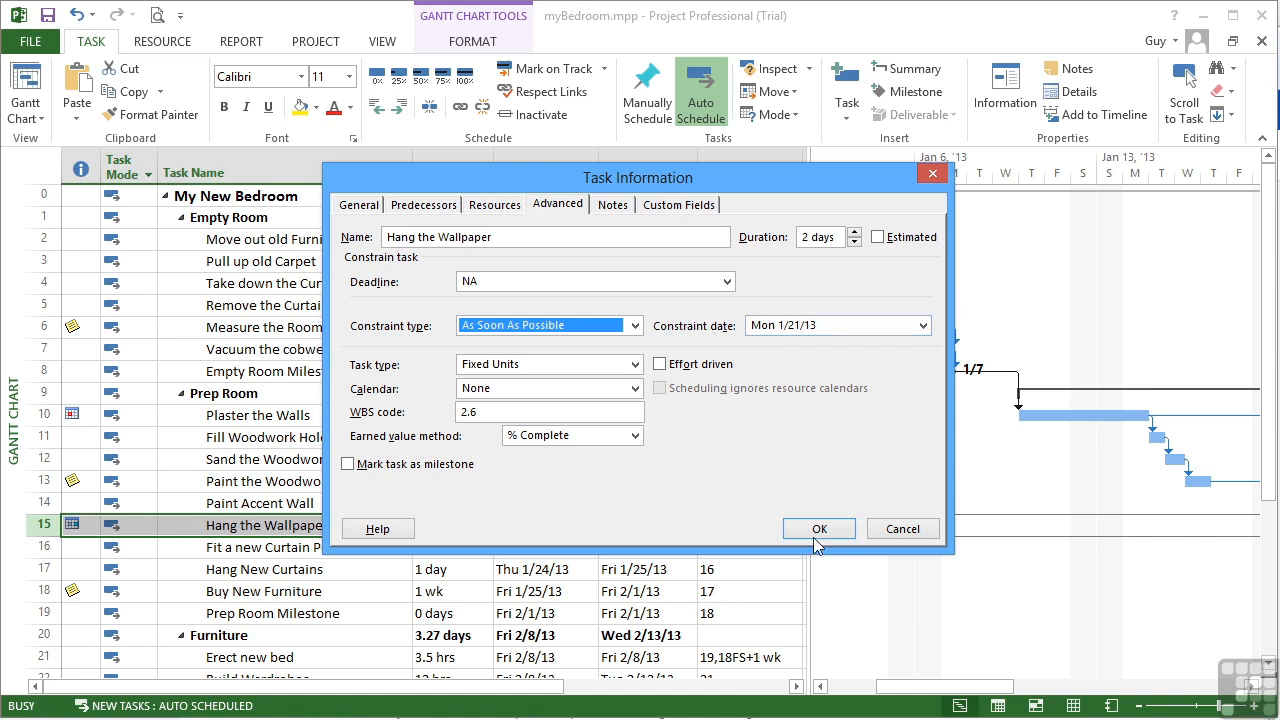
{"action": "left_click", "coordinate": [818, 528]}
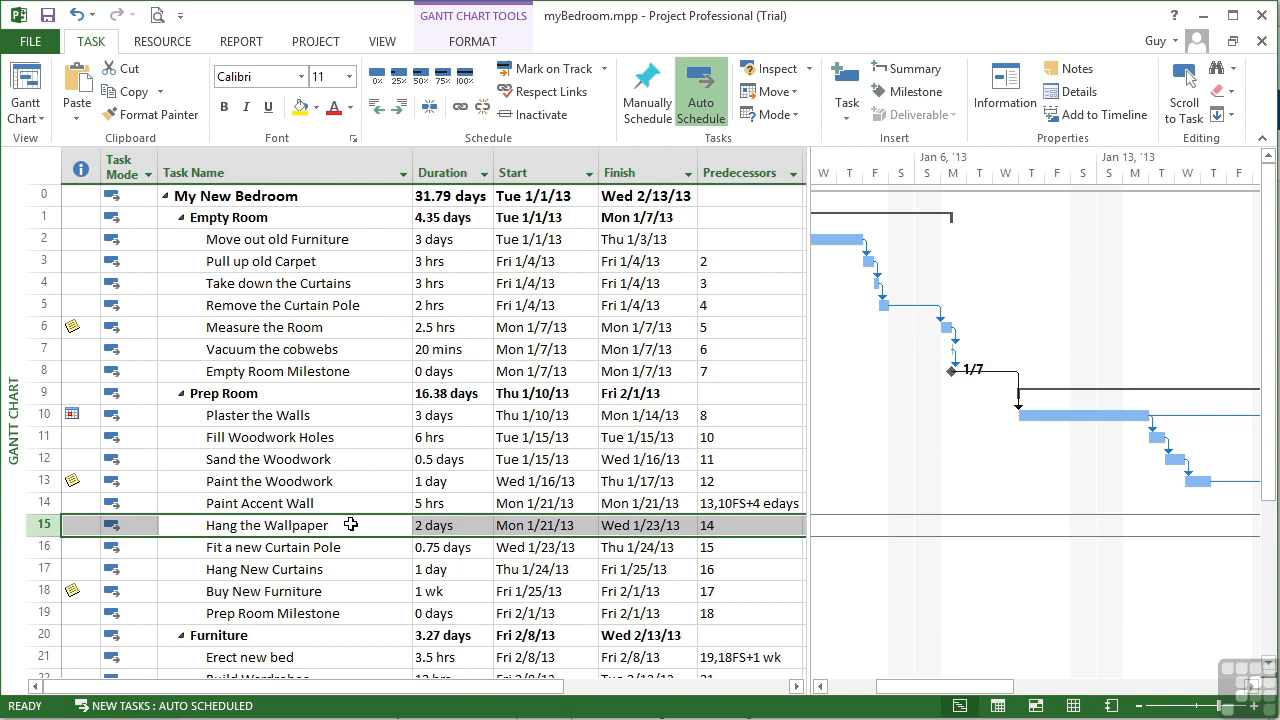
{"action": "double_click", "coordinate": [268, 524]}
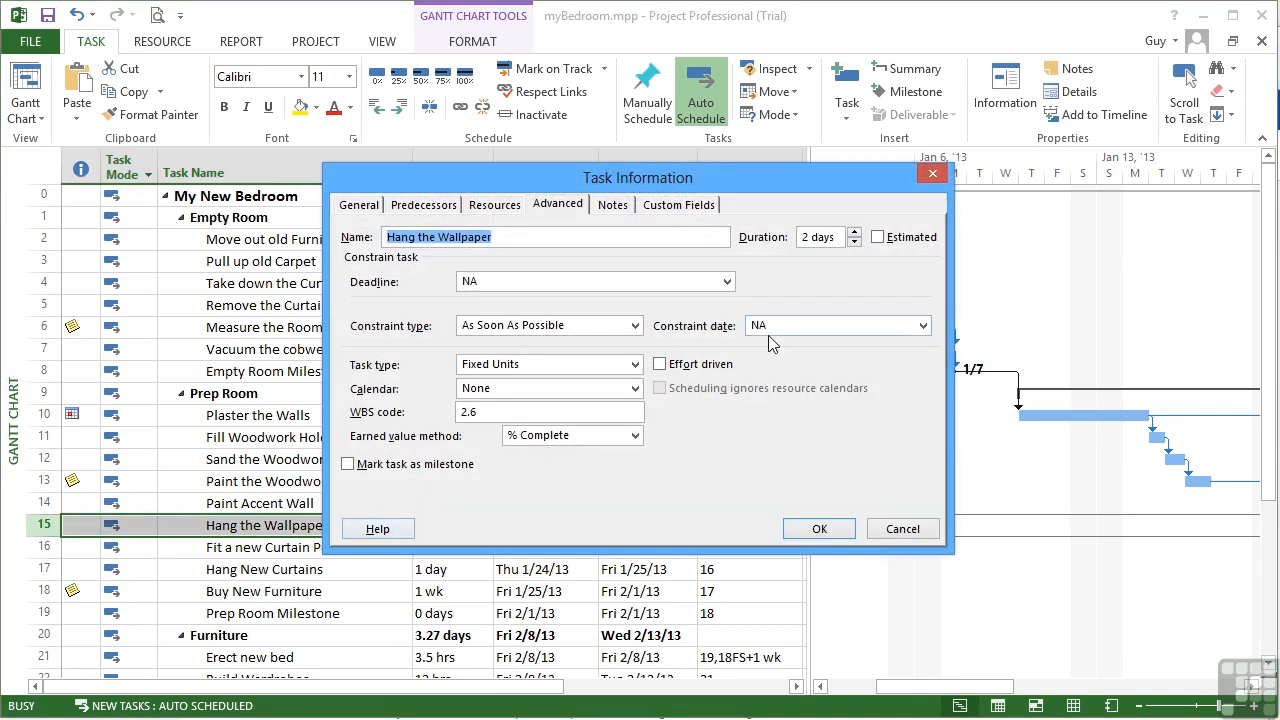
{"action": "mouse_move", "coordinate": [780, 382]}
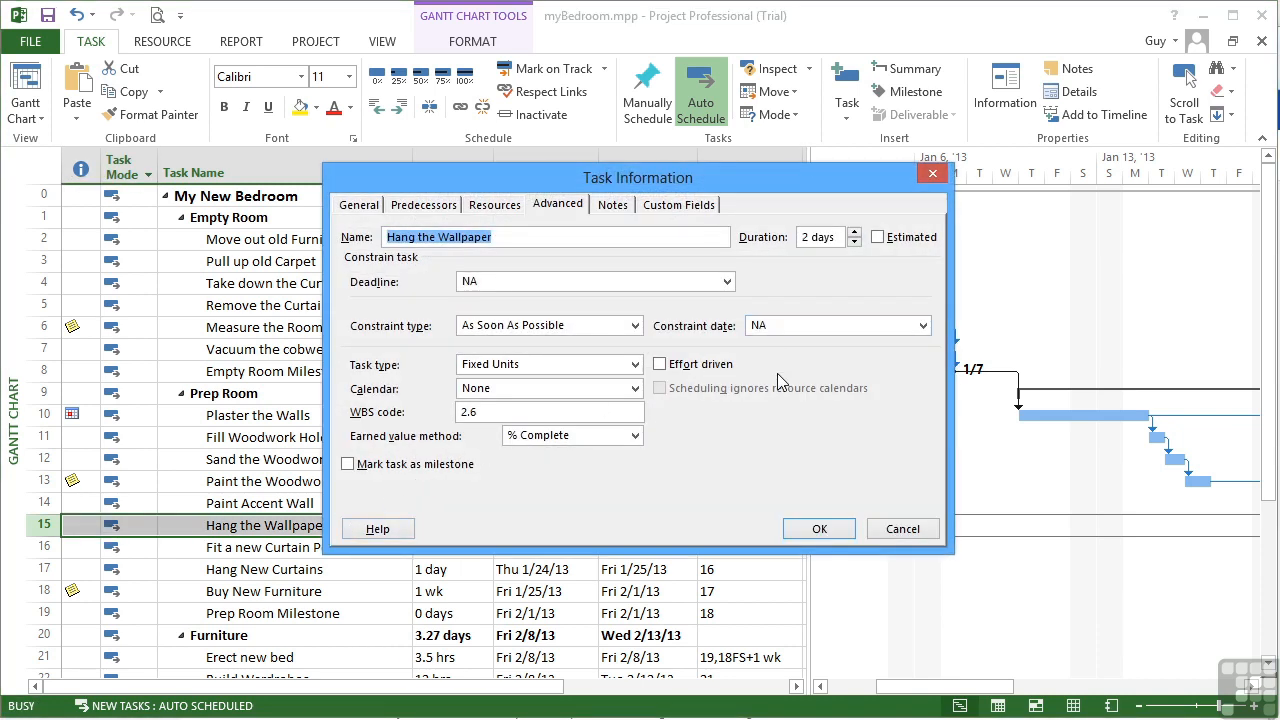